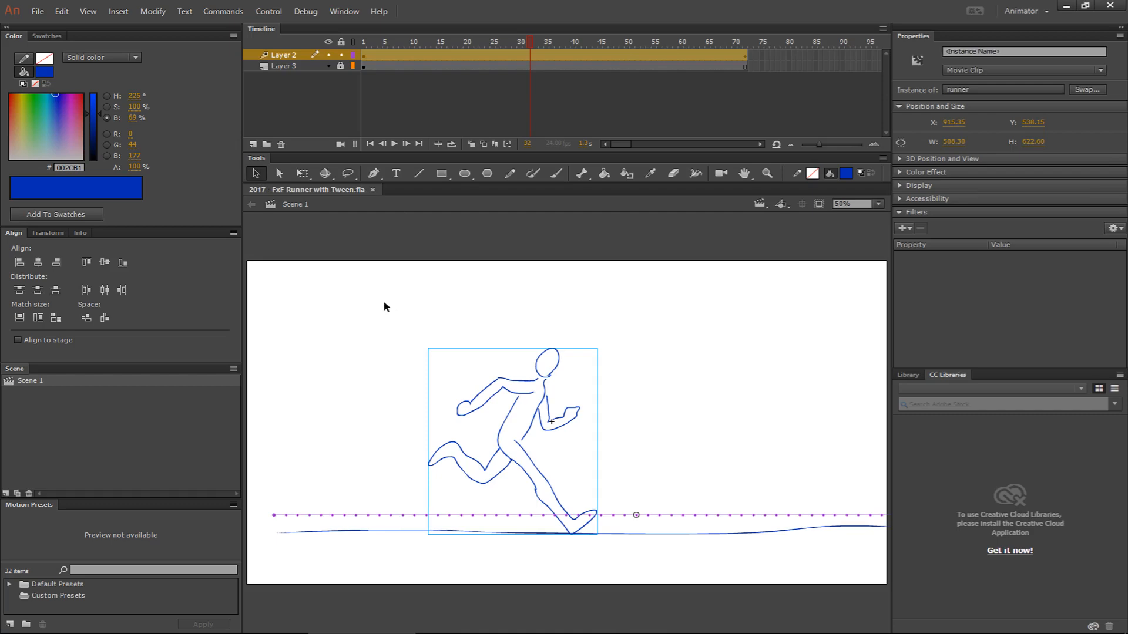
mouse_move(390, 382)
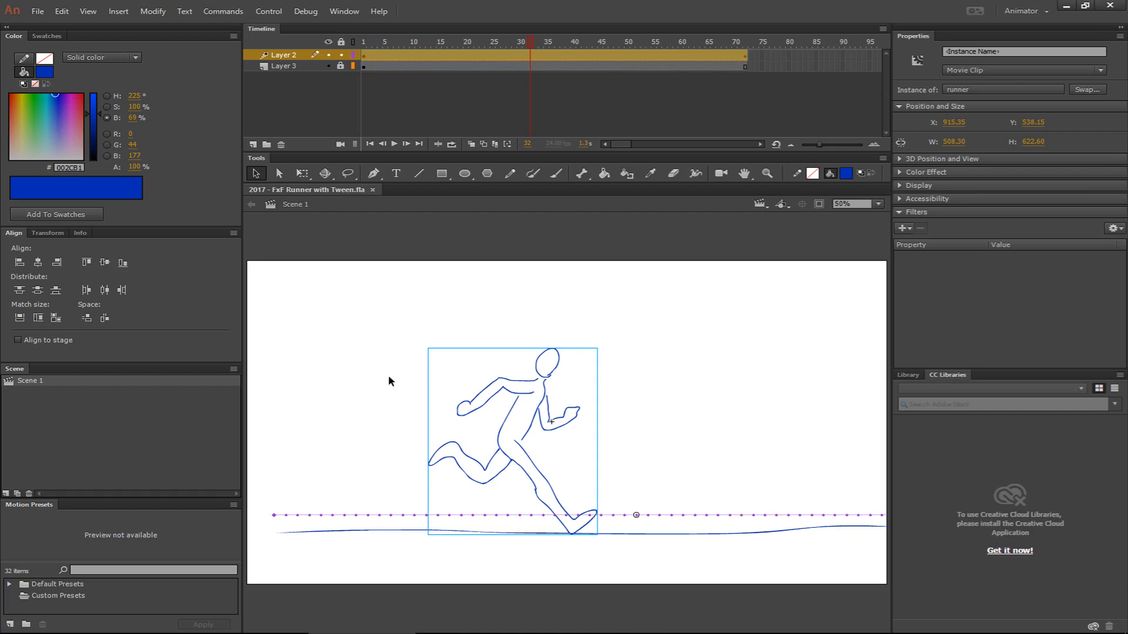
mouse_move(530, 350)
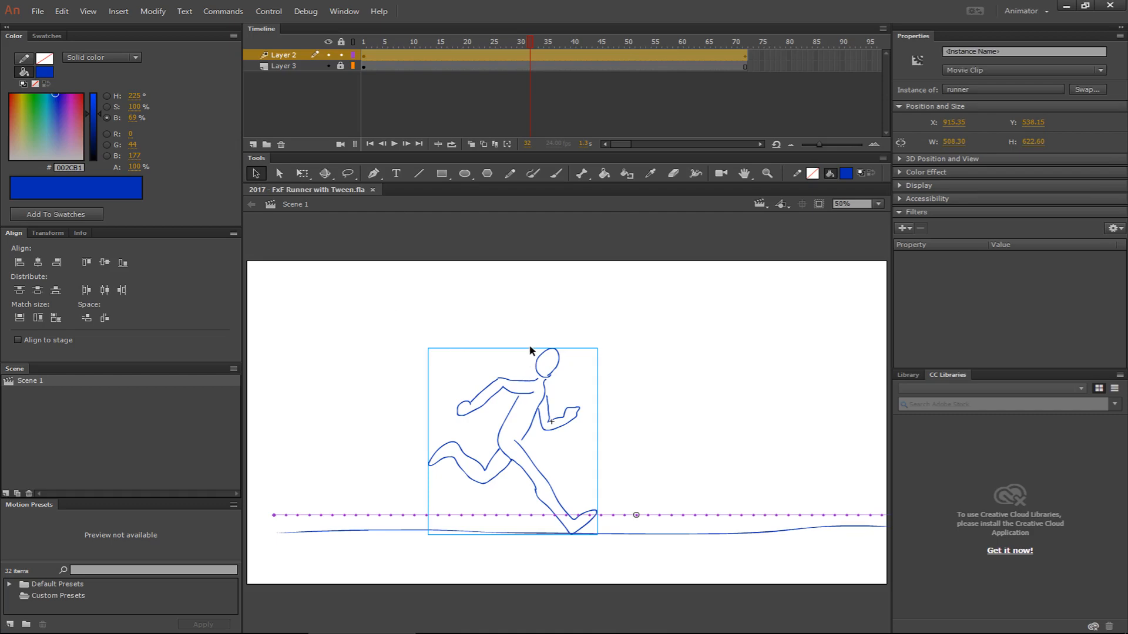
mouse_move(628, 260)
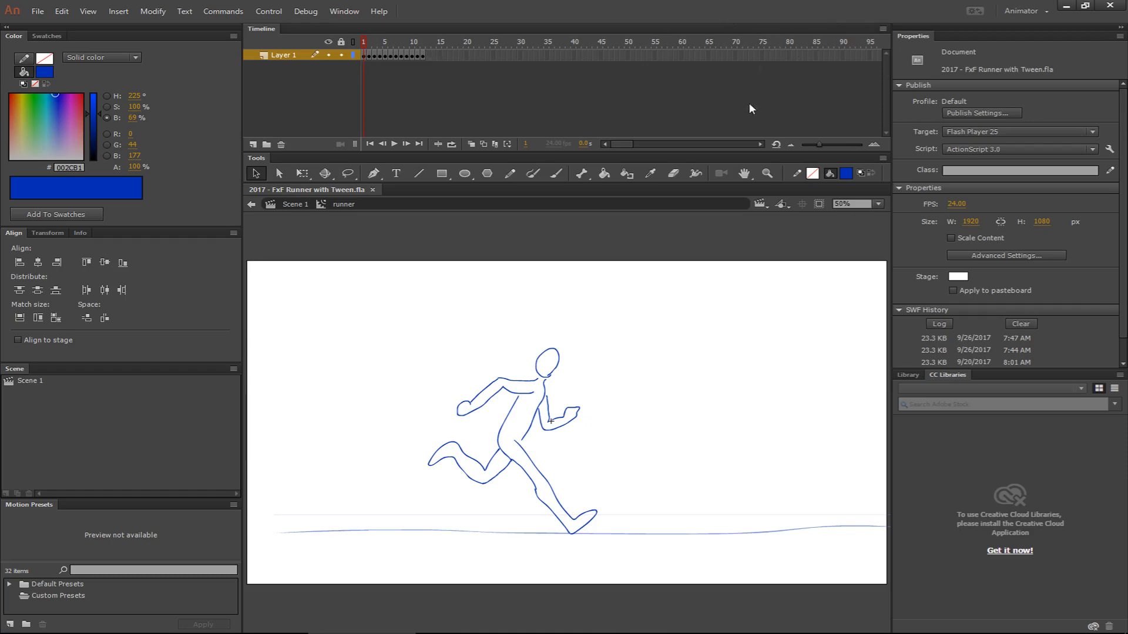
mouse_move(442, 19)
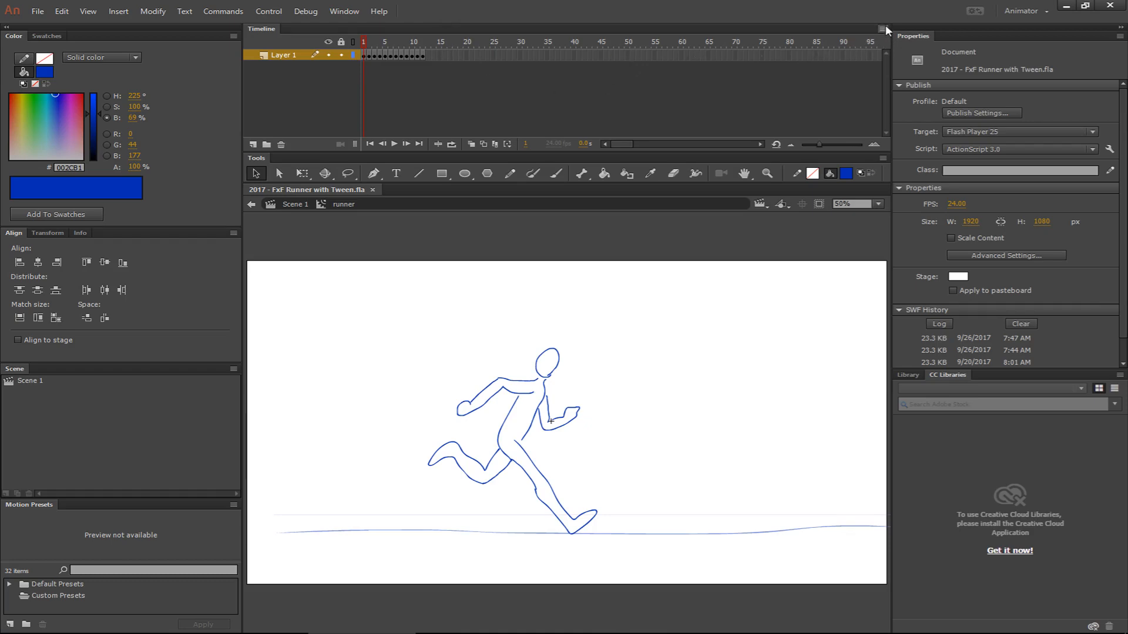
- Choose a larger frame size from the Timeline panel menu so keyframes stand out
left_click(882, 27)
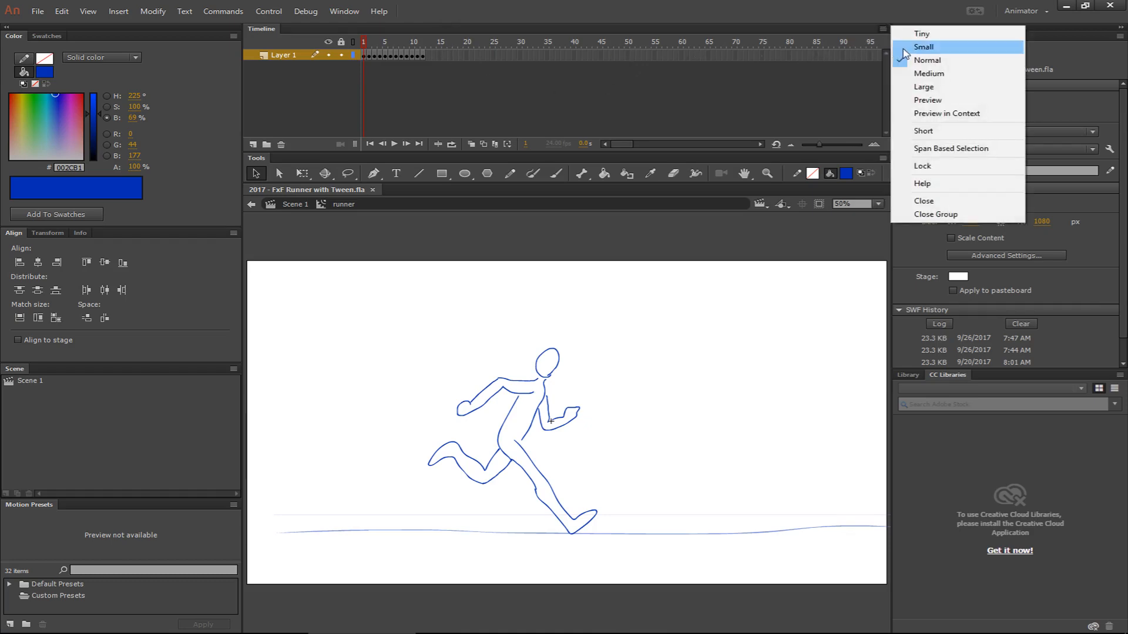
mouse_move(918, 100)
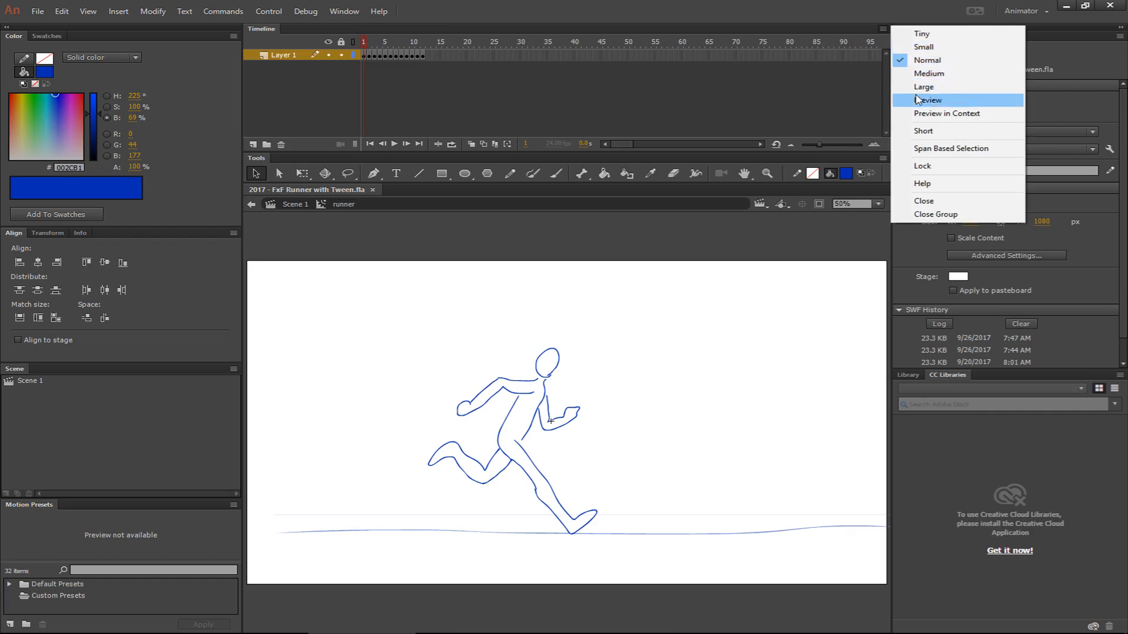
left_click(930, 100)
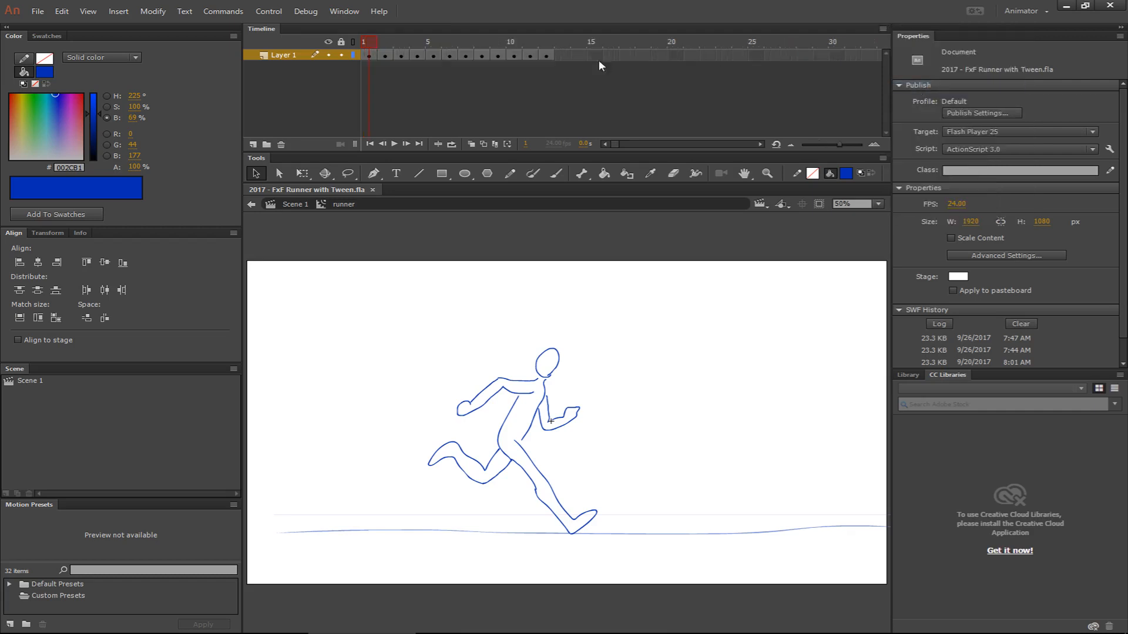
mouse_move(885, 34)
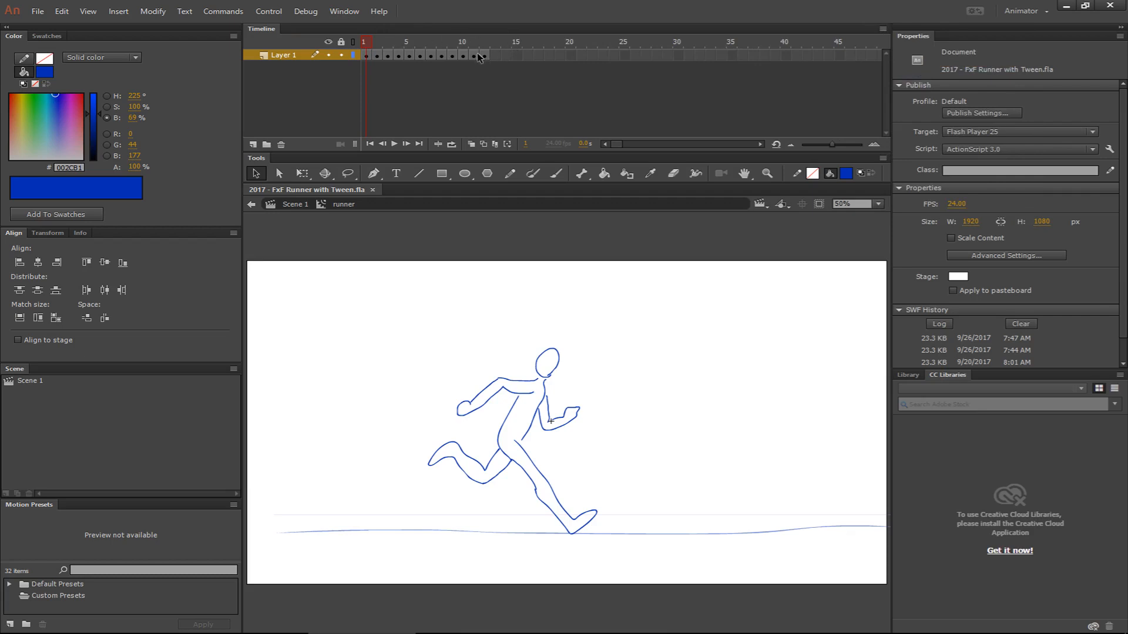
mouse_move(484, 76)
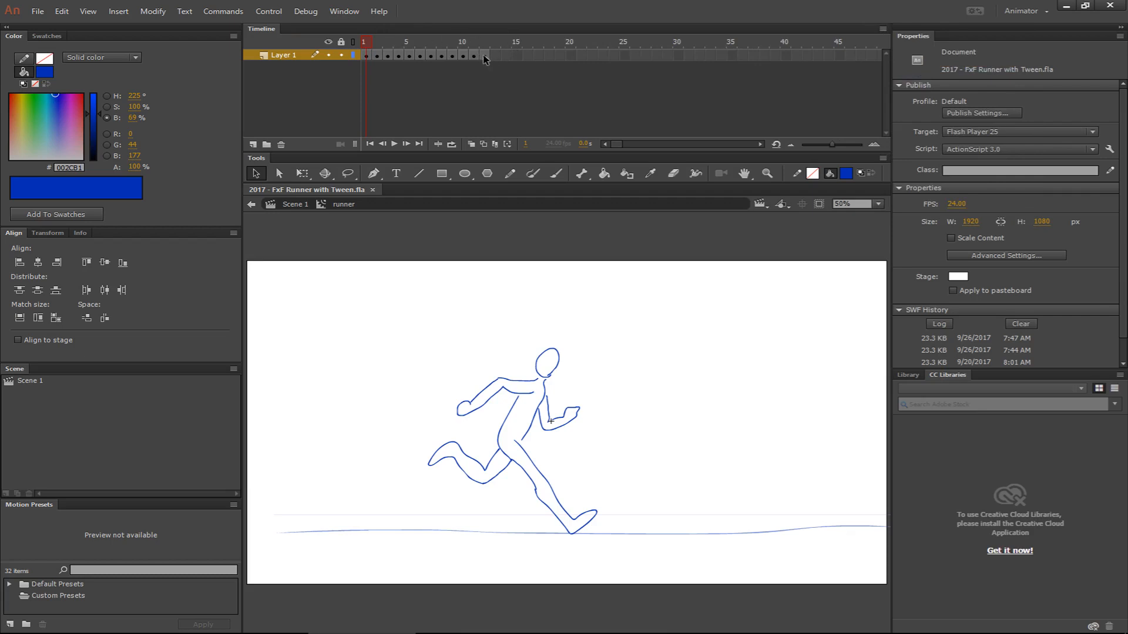
left_click(482, 56)
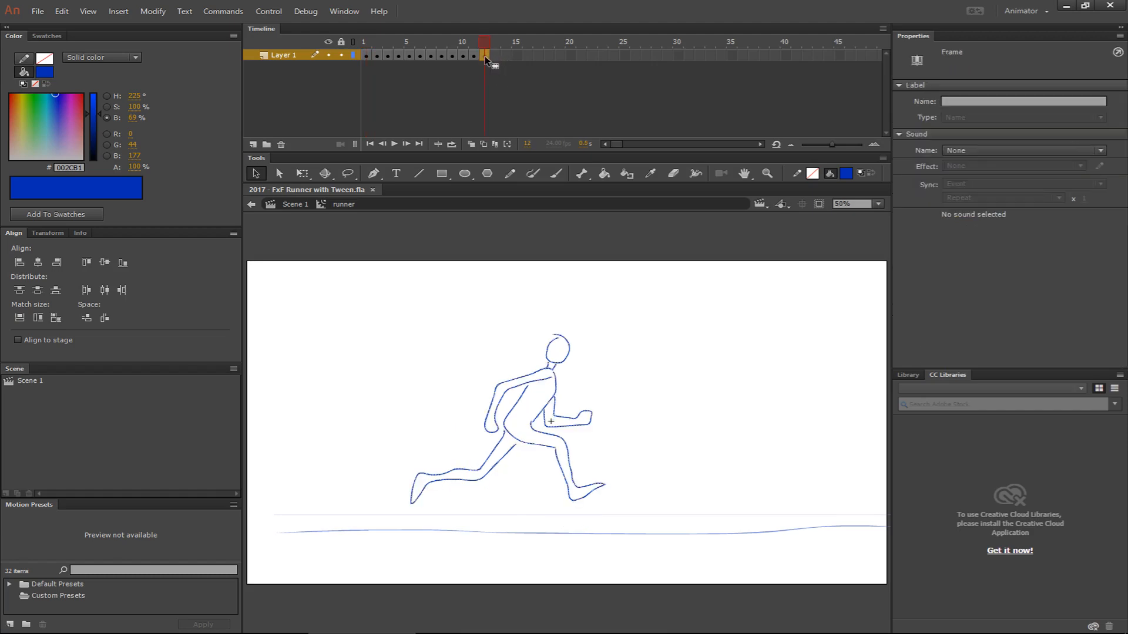
left_click(495, 54)
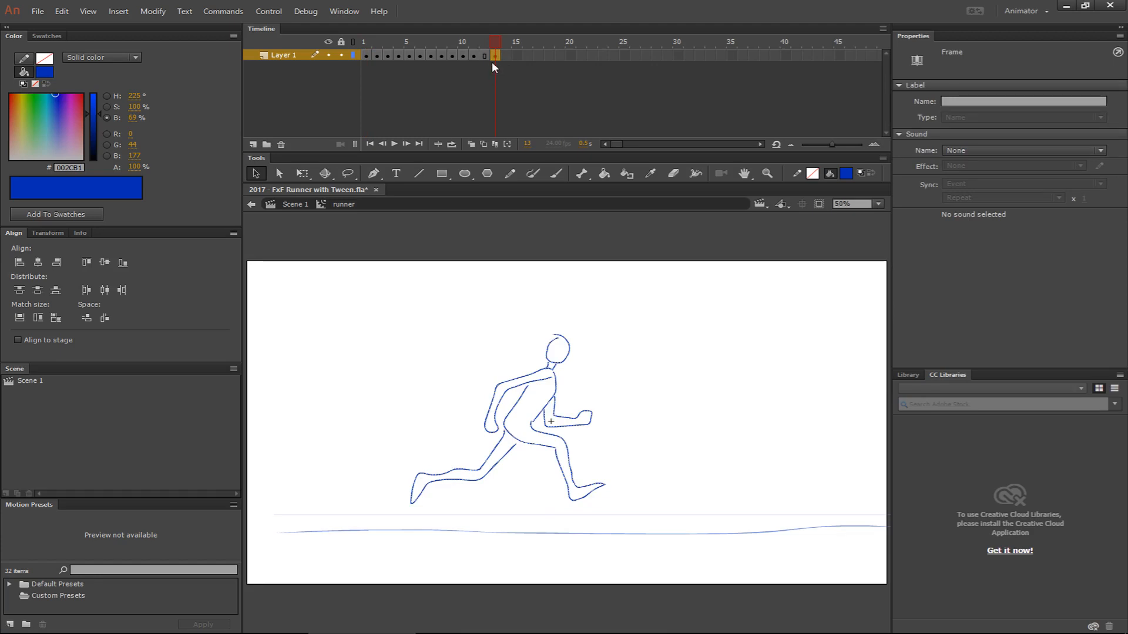
mouse_move(475, 78)
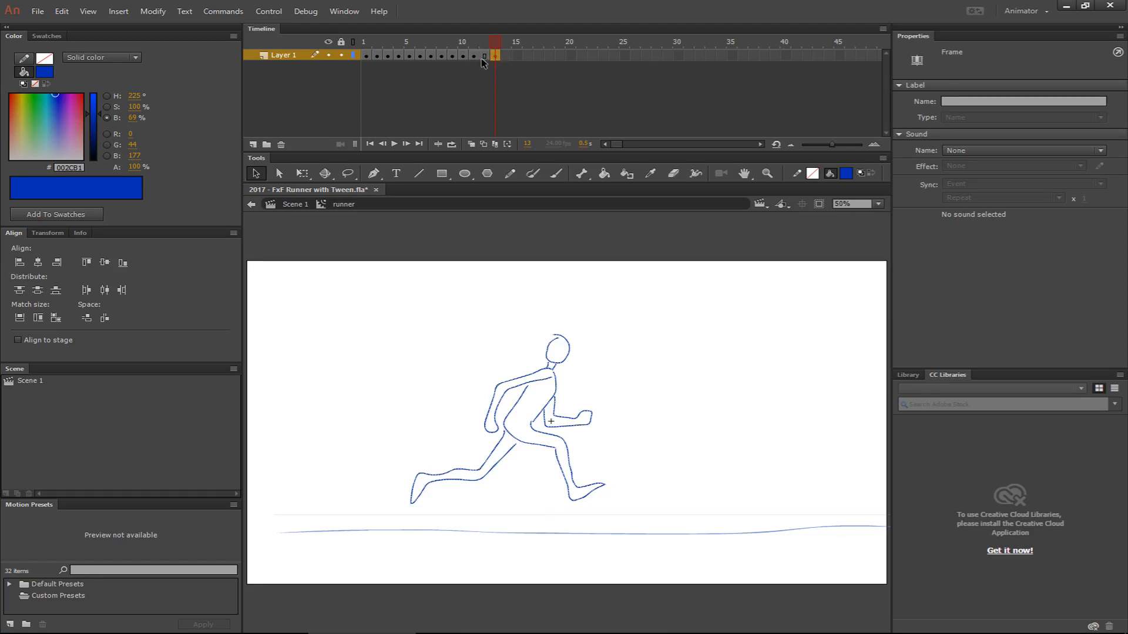
left_click(484, 42)
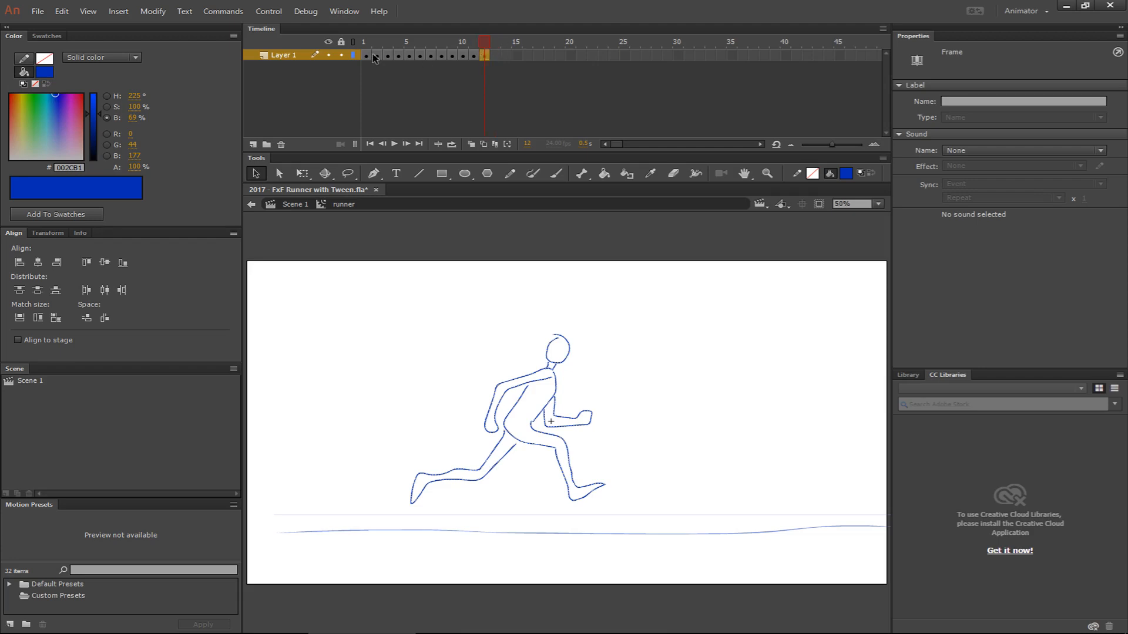
mouse_move(526, 56)
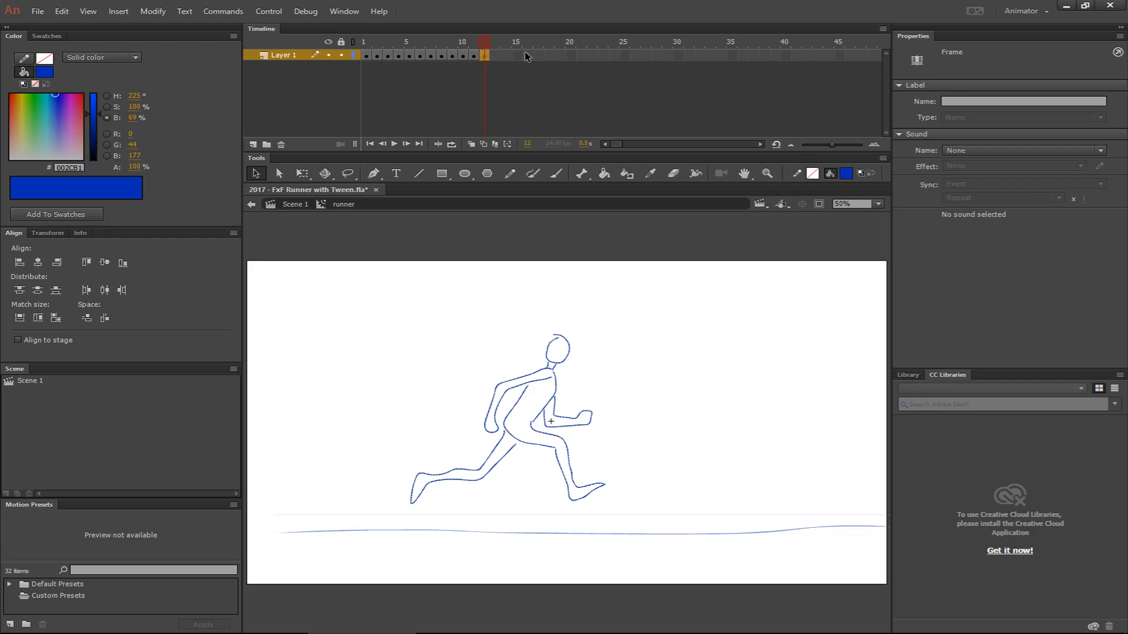
mouse_move(386, 59)
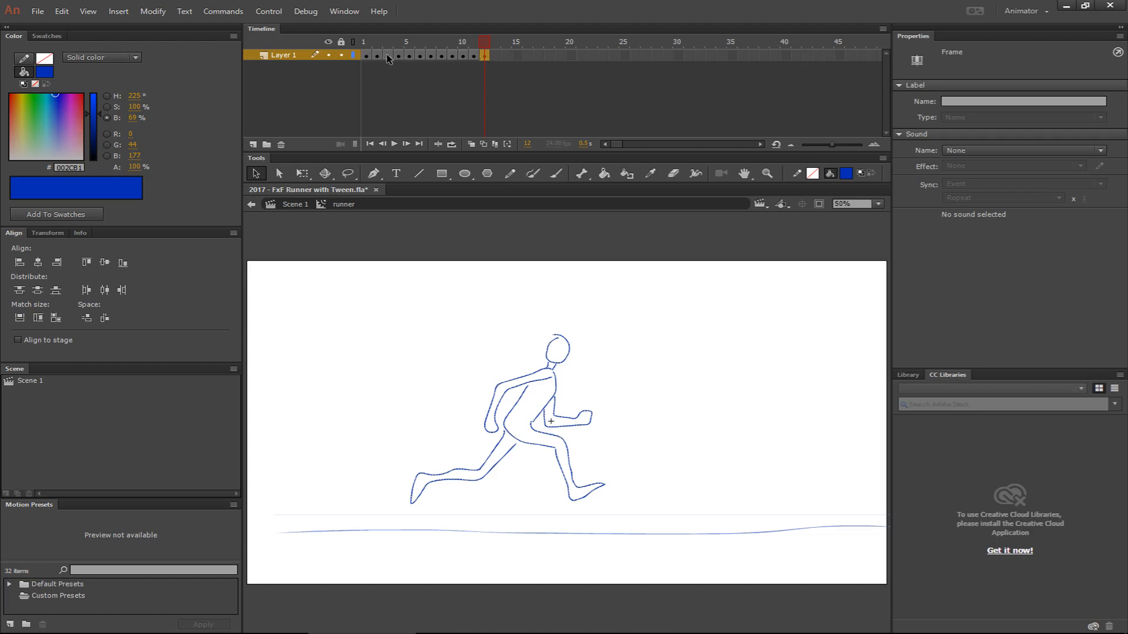
mouse_move(377, 51)
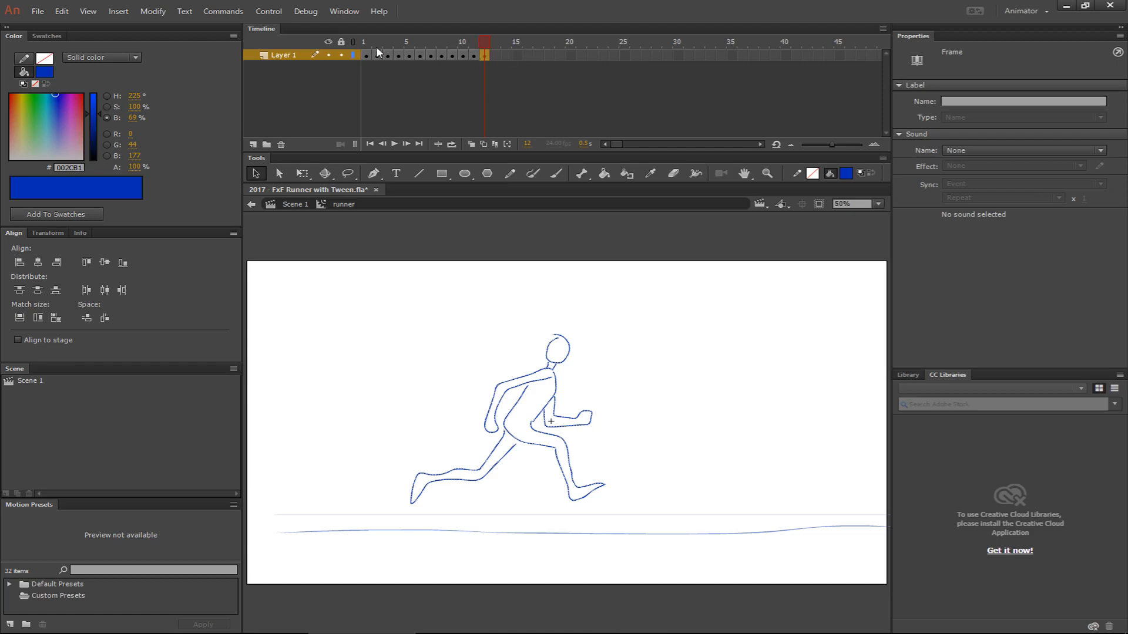
mouse_move(627, 73)
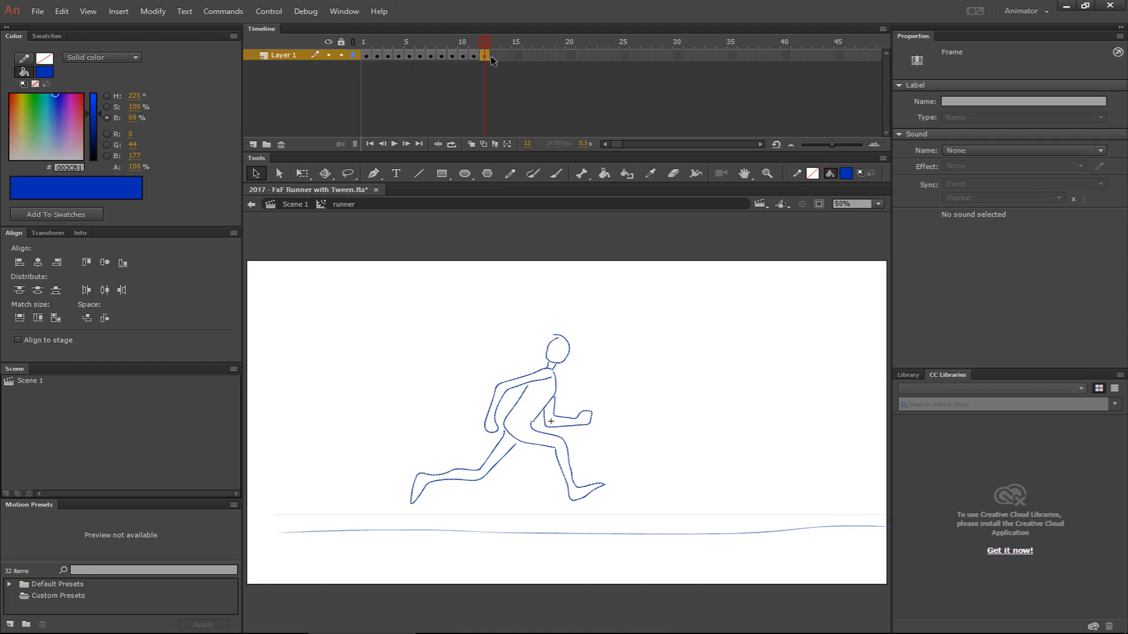
mouse_move(420, 72)
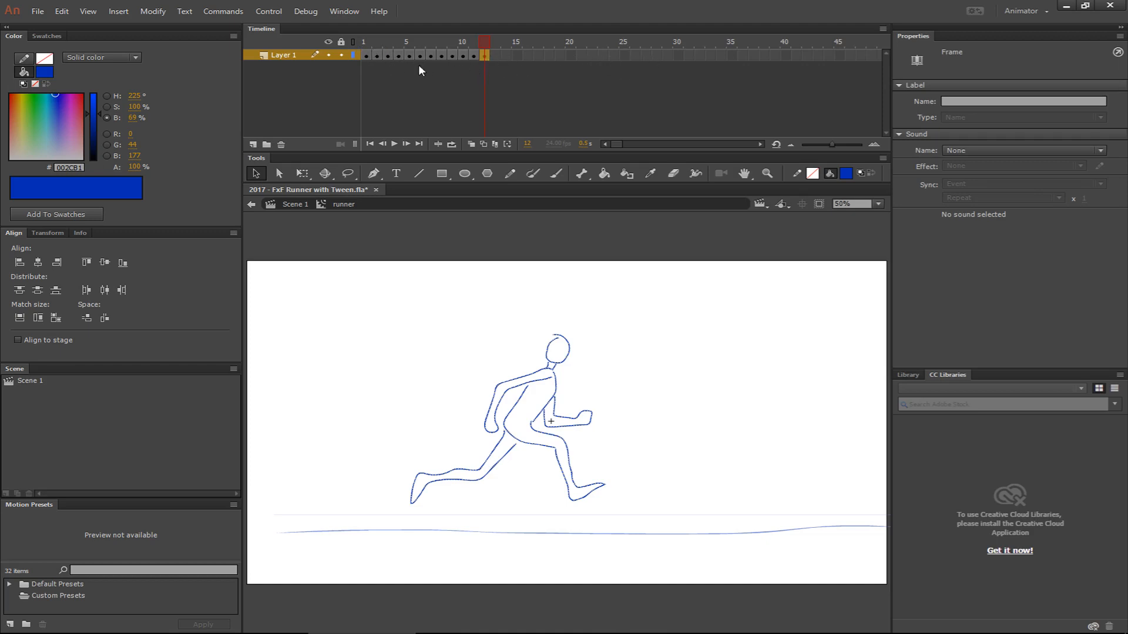
mouse_move(371, 77)
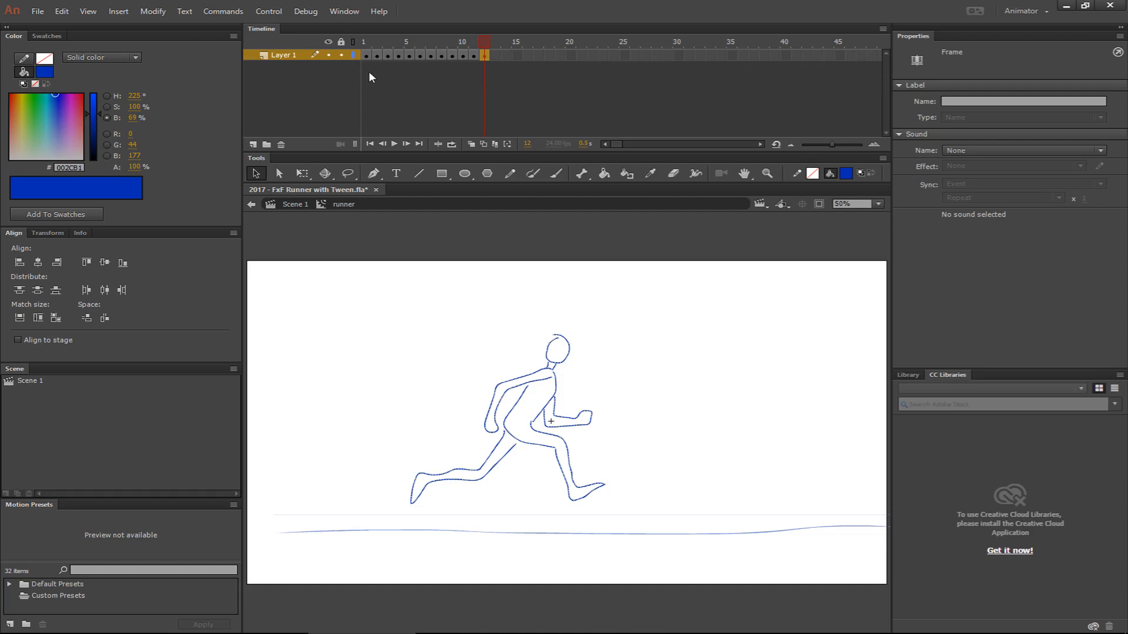
mouse_move(378, 59)
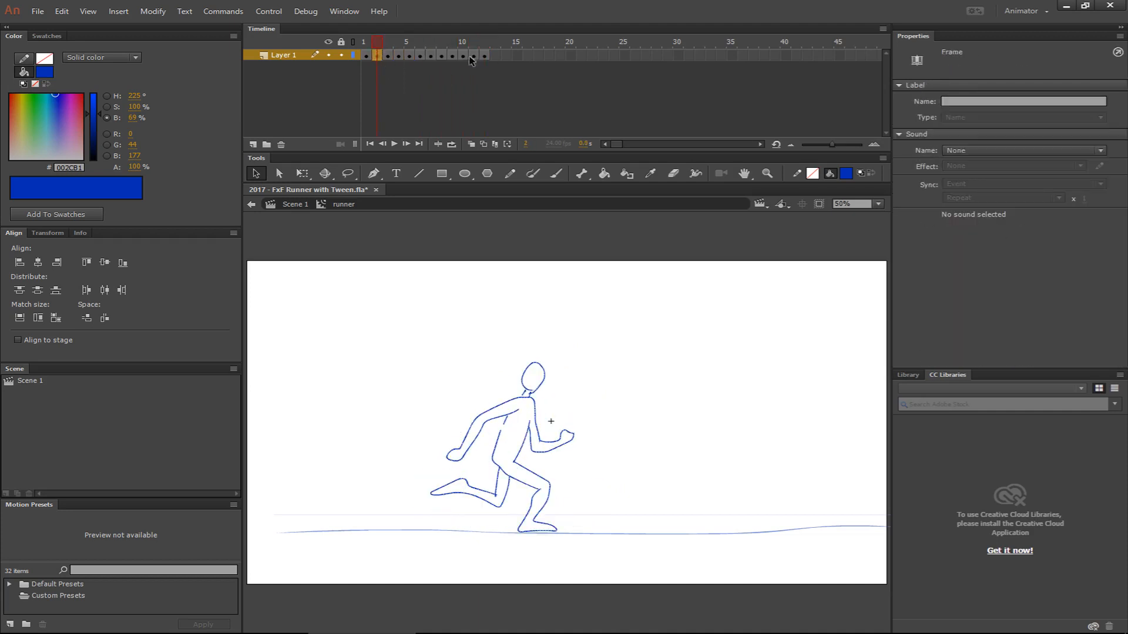
left_click(483, 57)
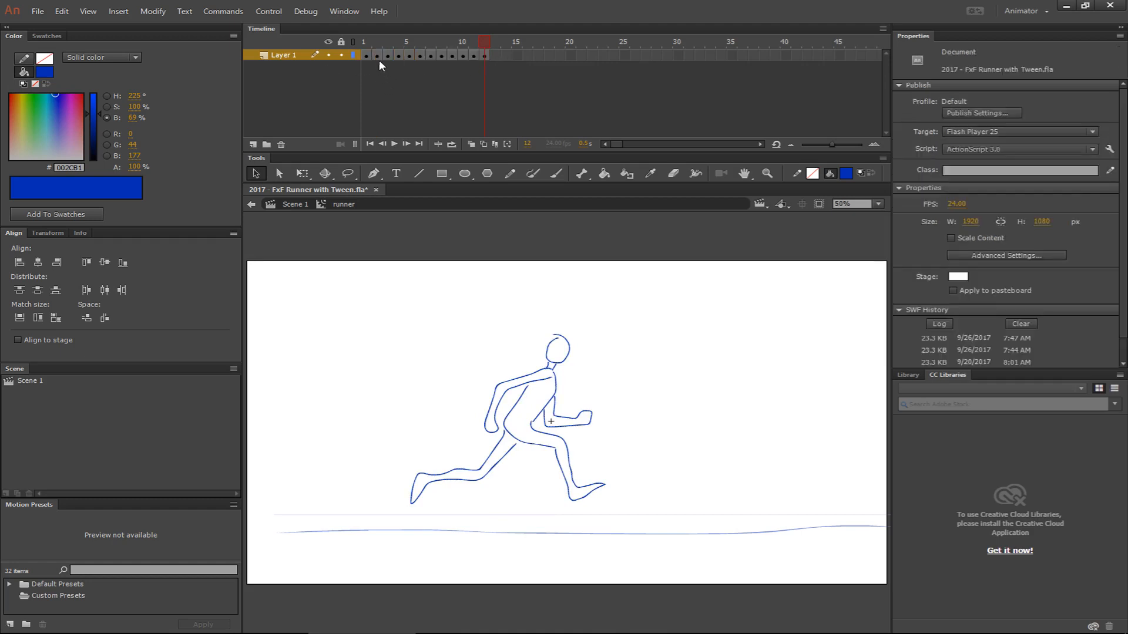
left_click(400, 55)
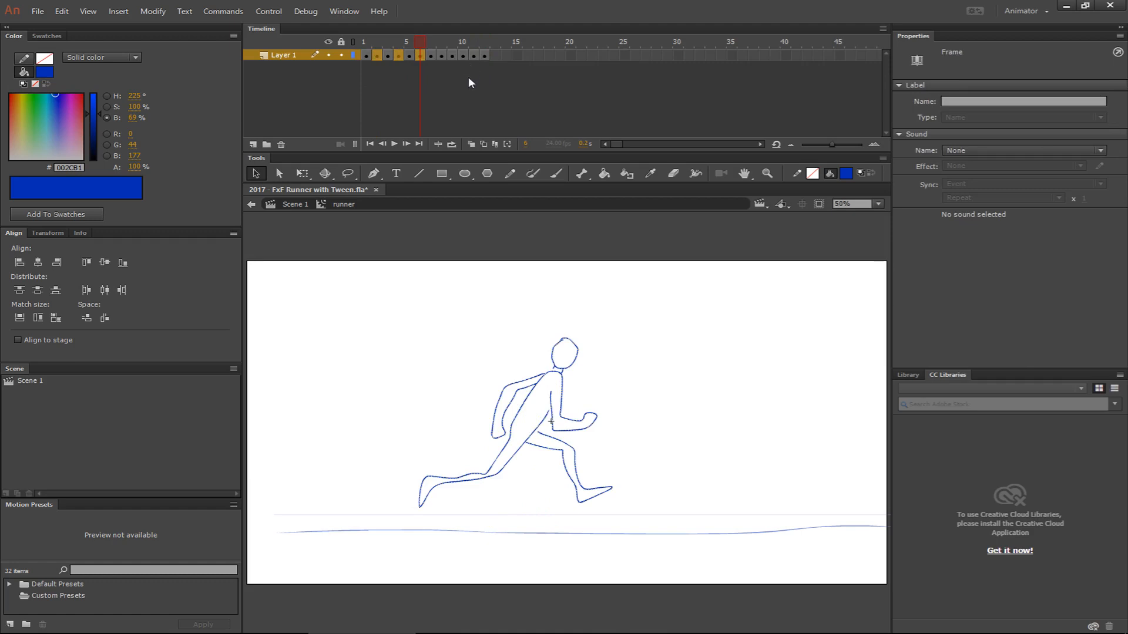
mouse_move(532, 73)
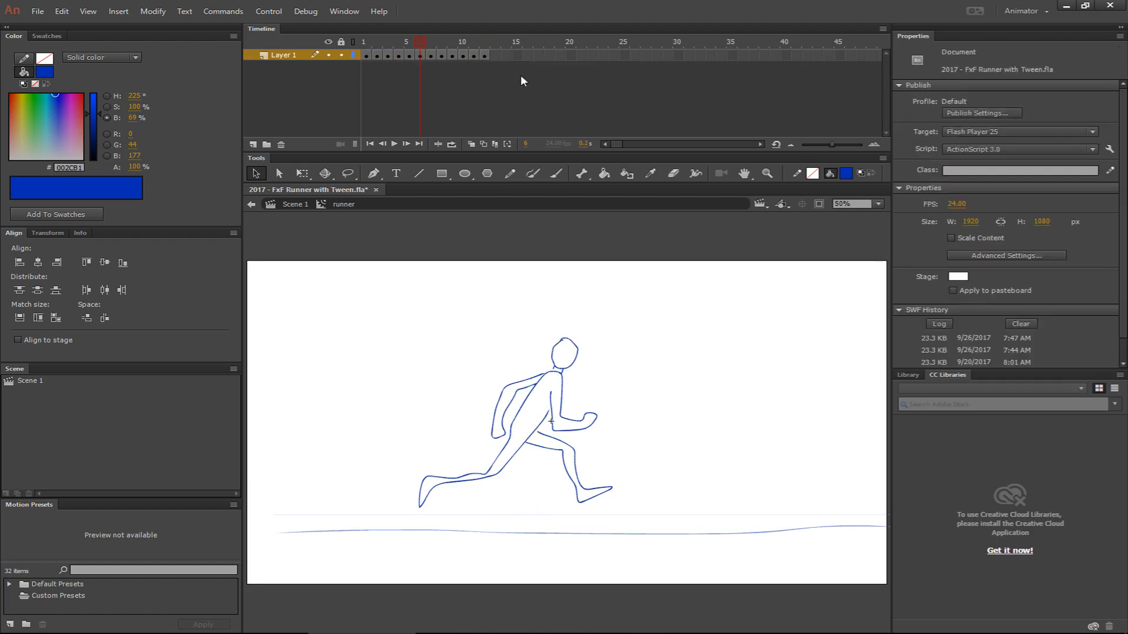
- Shift the run-cycle frames right so the first few poses each hold for two frames
left_click(451, 42)
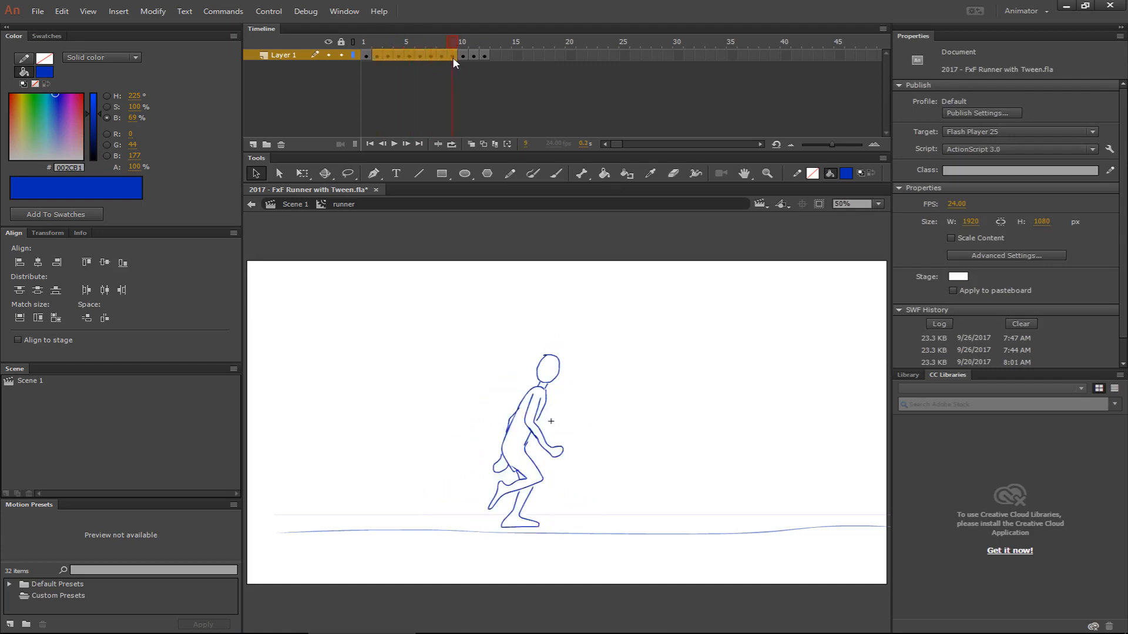
left_click(367, 56)
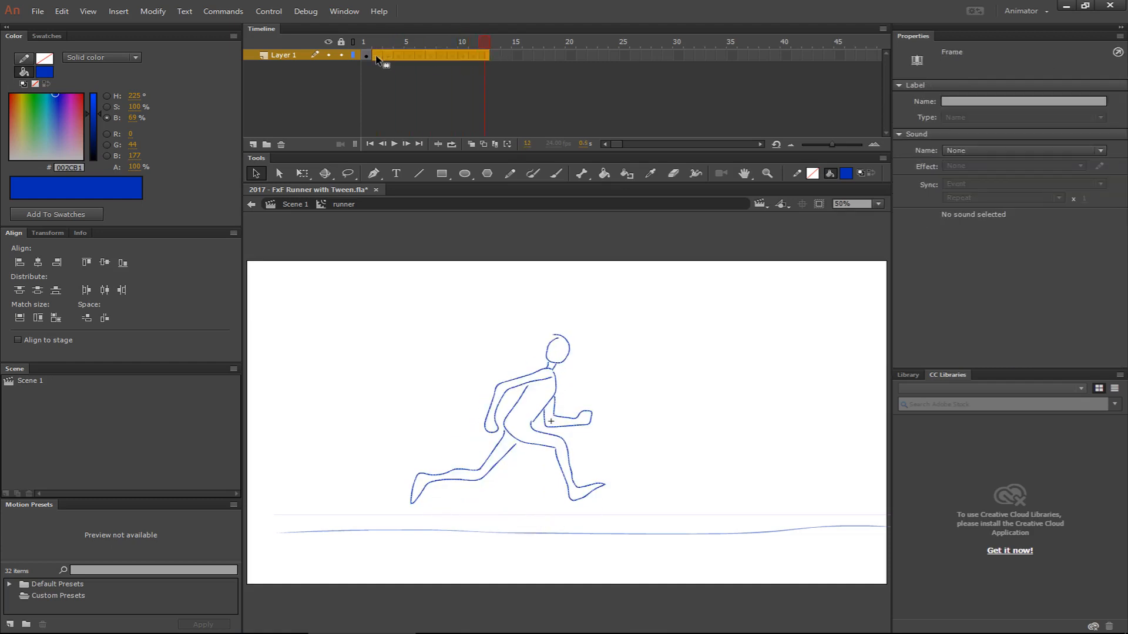
left_click(389, 42)
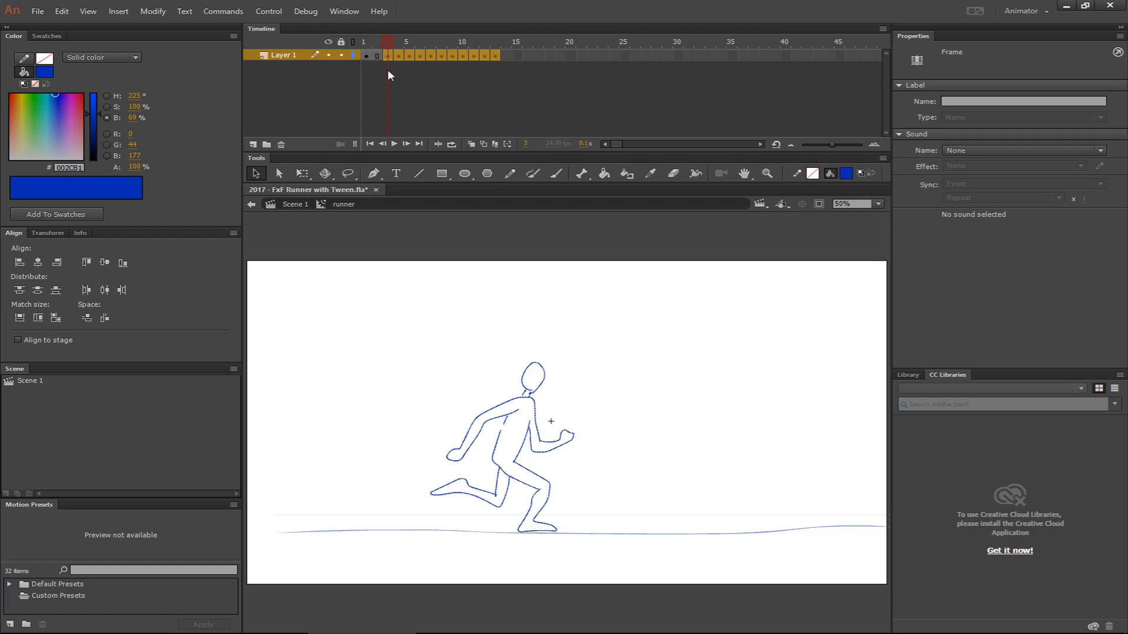
left_click(430, 45)
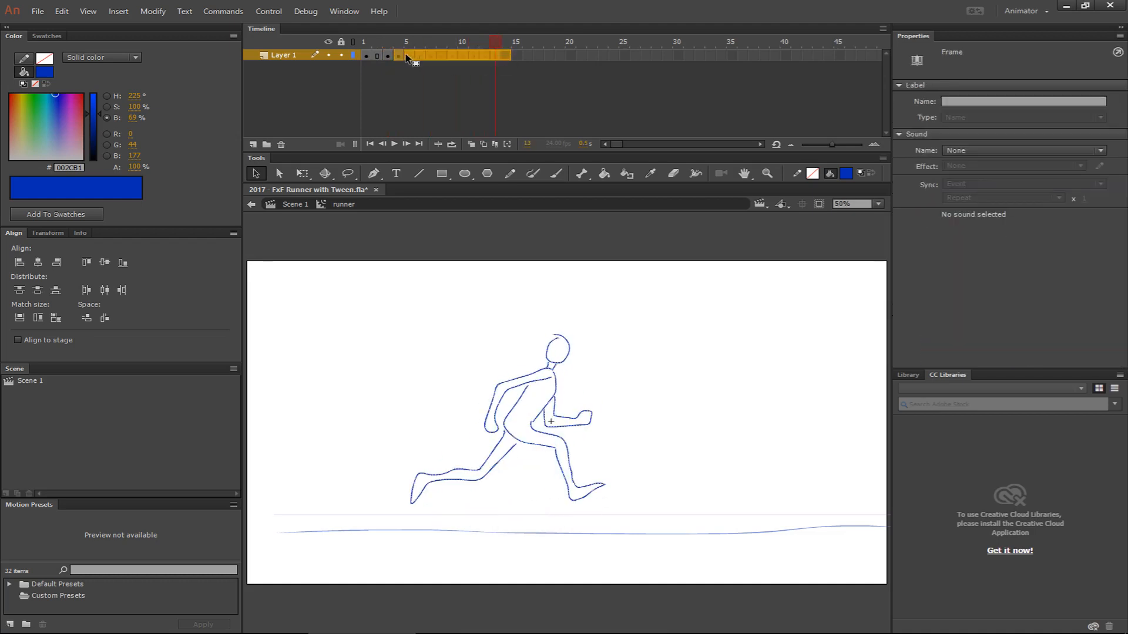
left_click(451, 42)
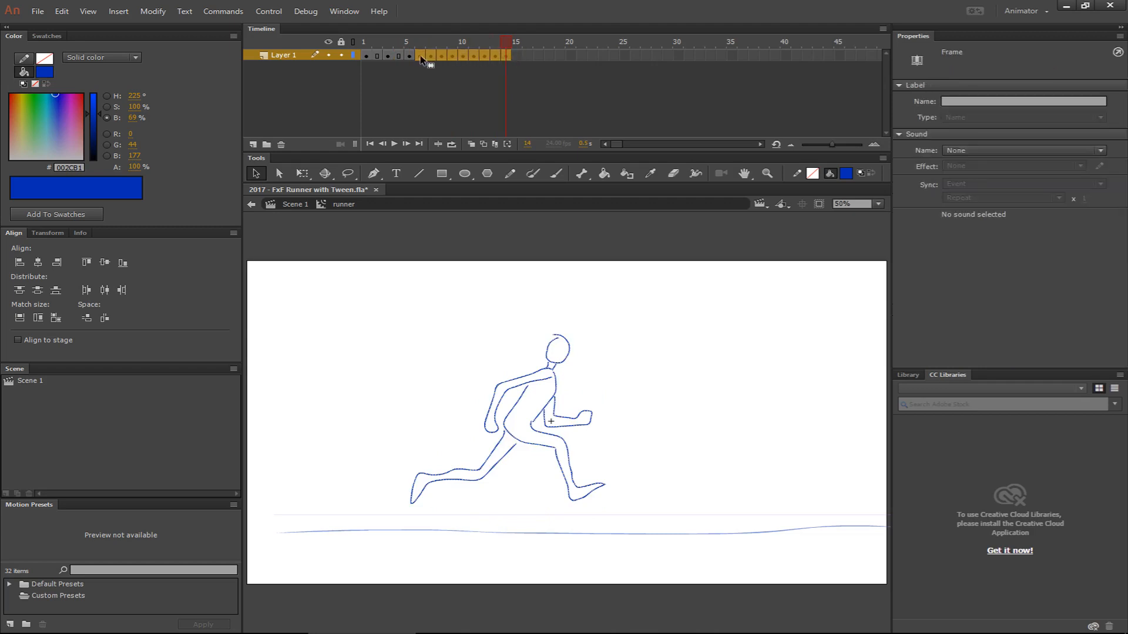
left_click(430, 41)
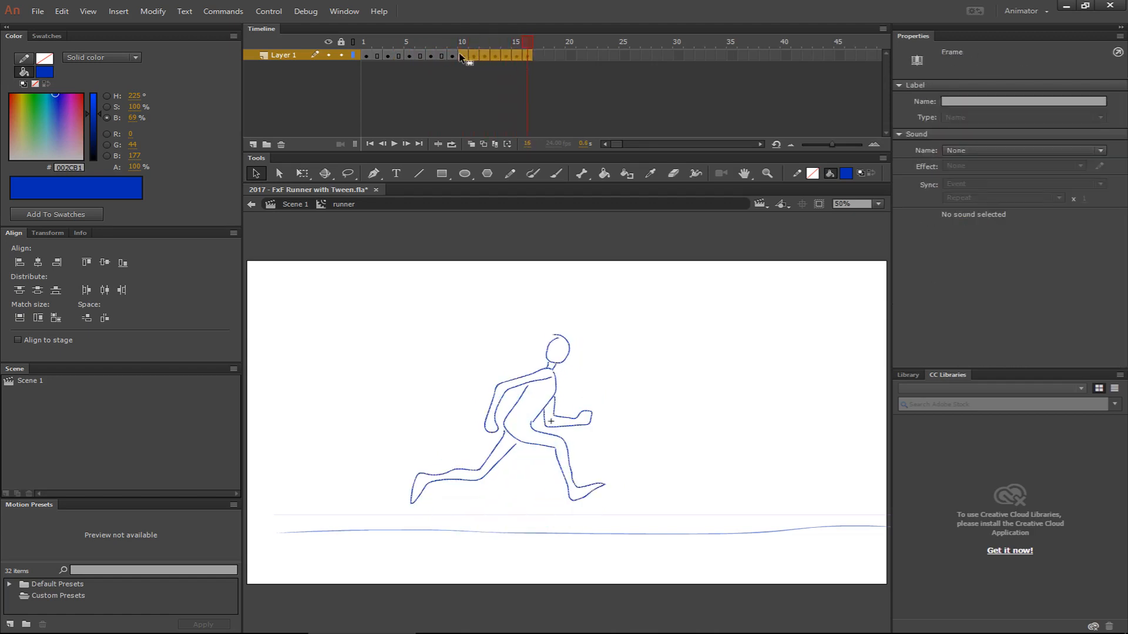
left_click(473, 42)
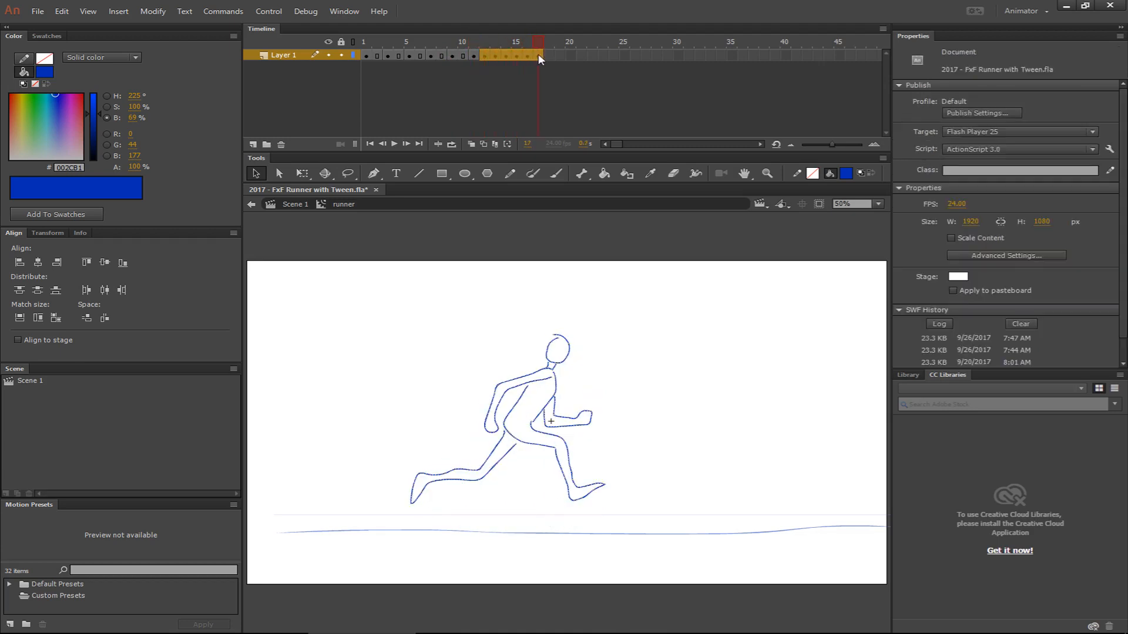
- Continue spacing the middle poses one frame apart, each held for two frames
left_click(496, 58)
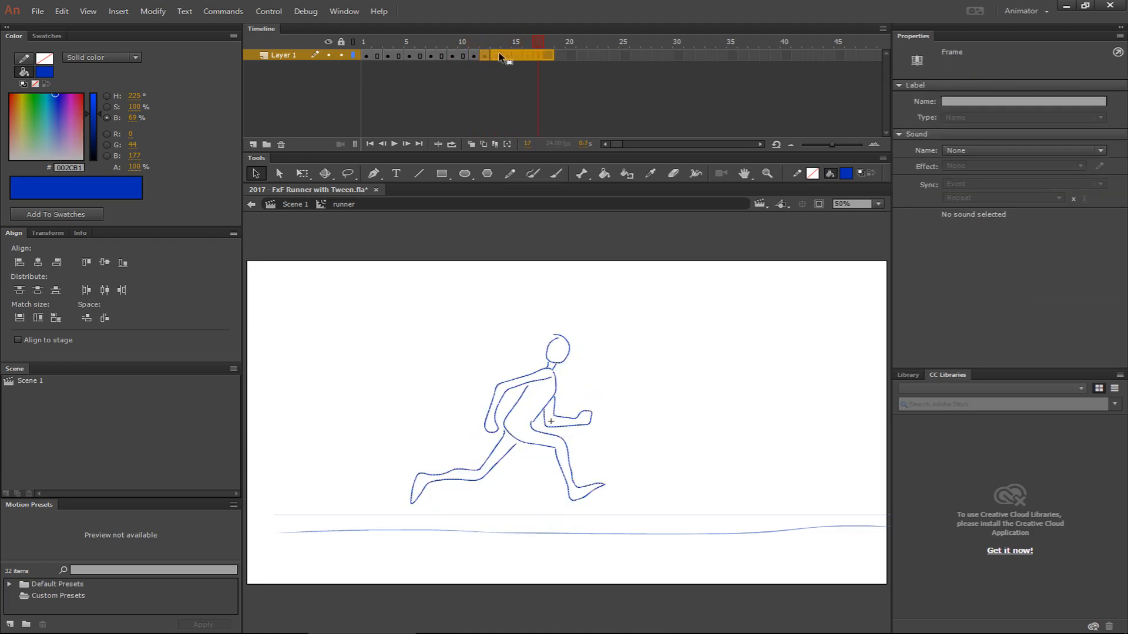
left_click(496, 42)
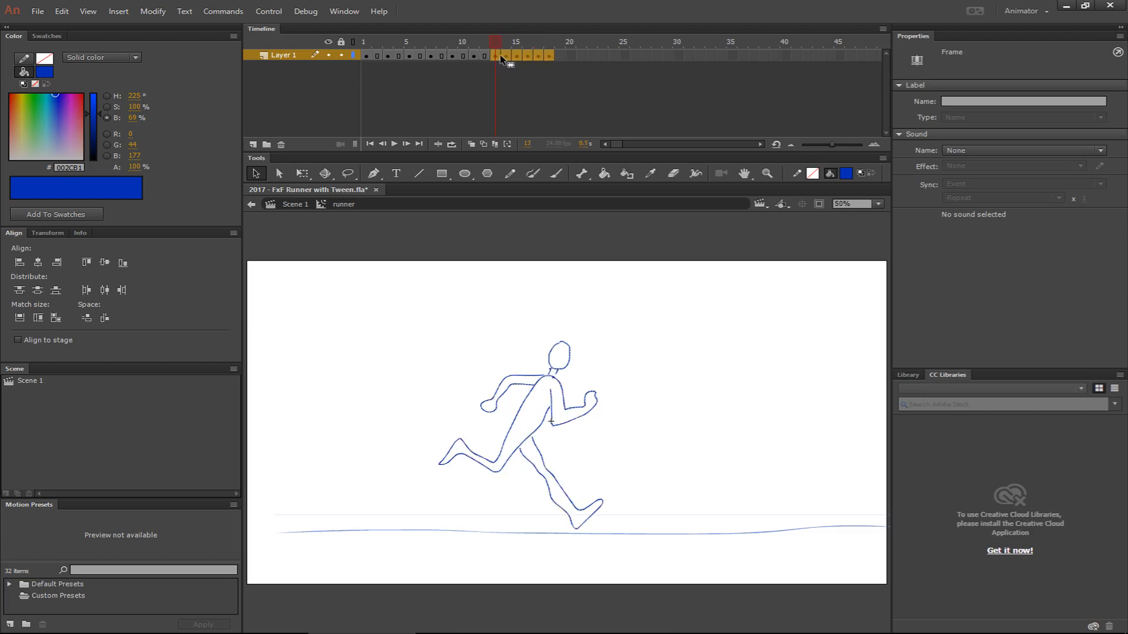
left_click(548, 43)
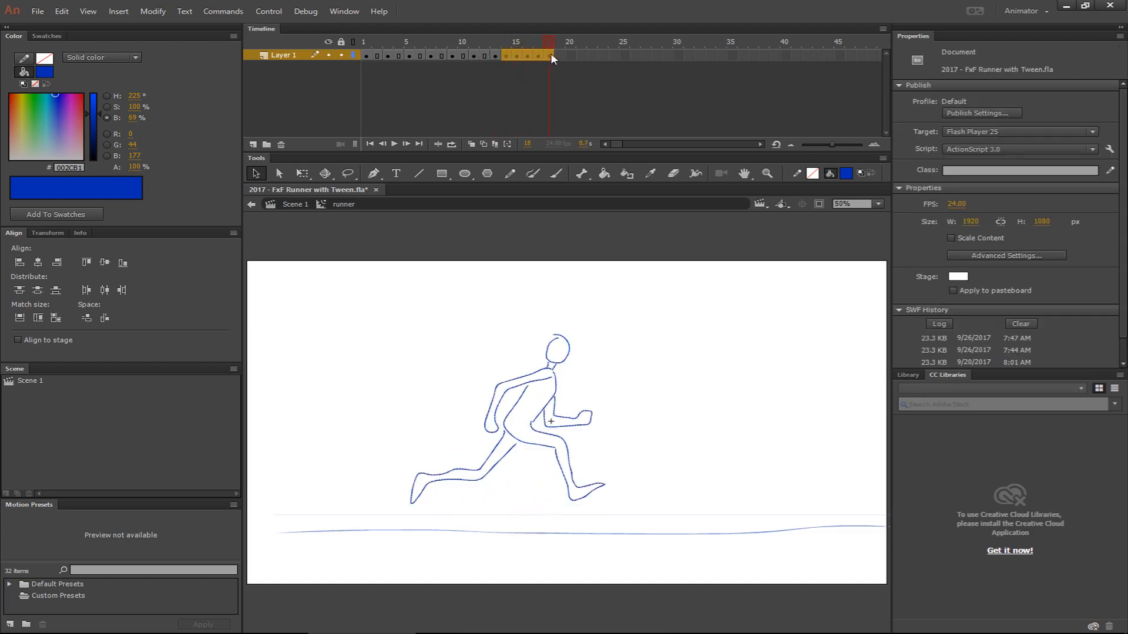
left_click(516, 41)
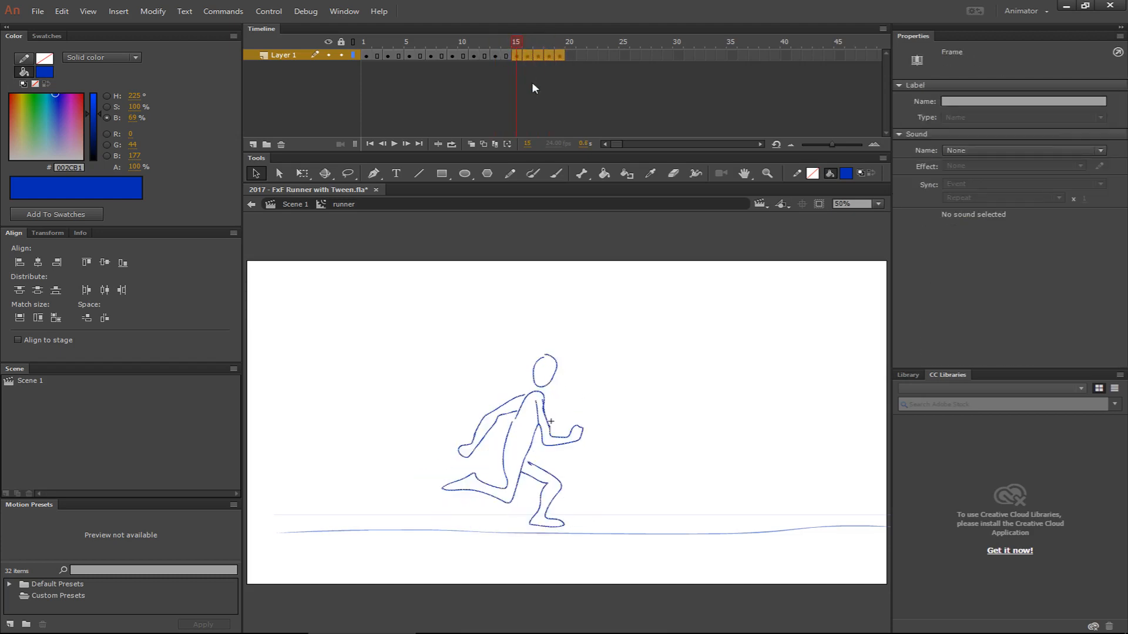
left_click(559, 42)
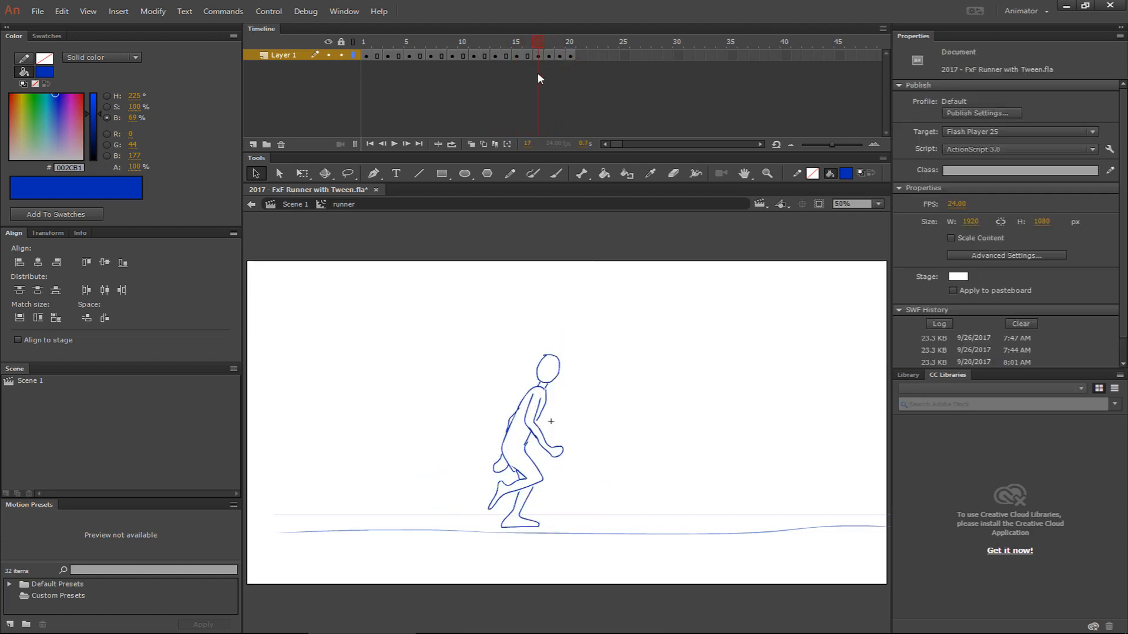
left_click(570, 57)
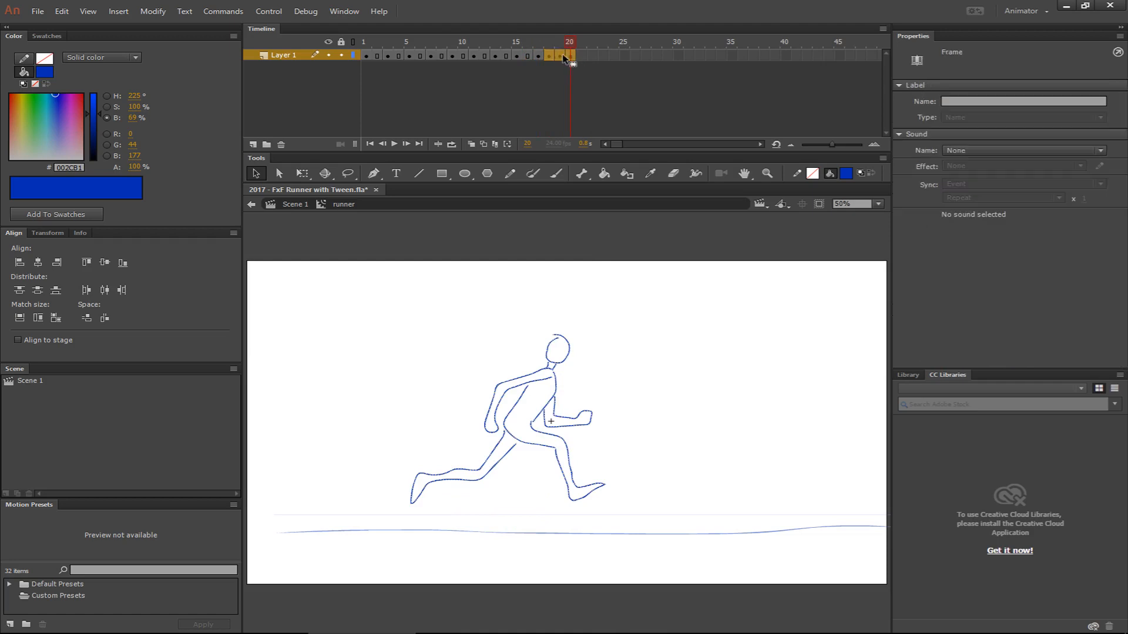
- Push the final poses out to about frame 22, the last pose held two frames
left_click(559, 41)
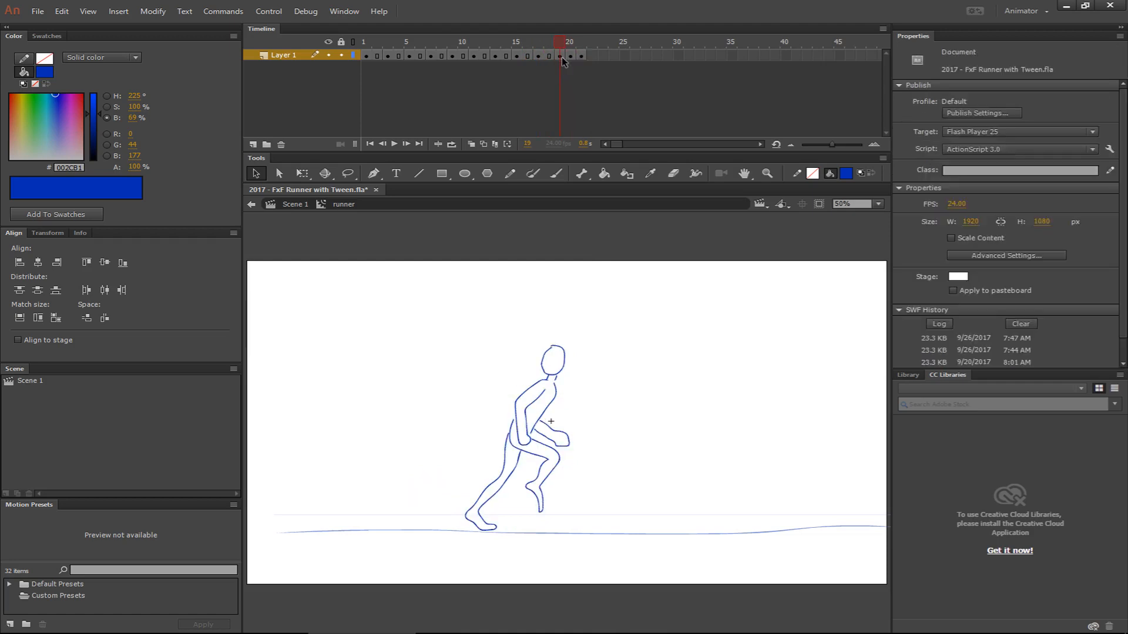
left_click(580, 57)
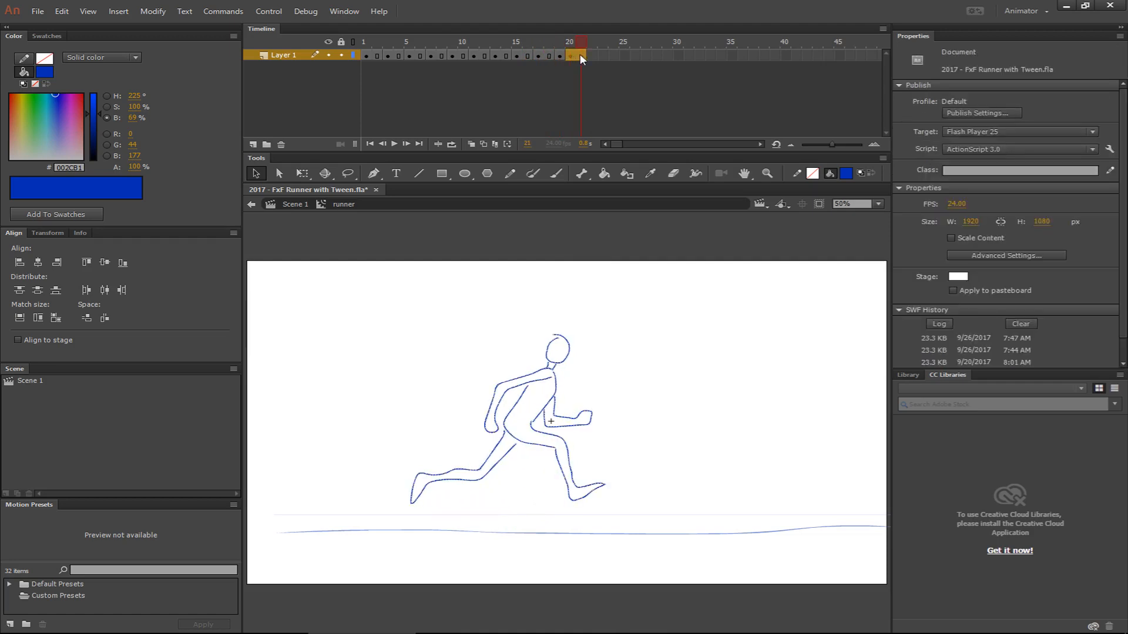
left_click(580, 57)
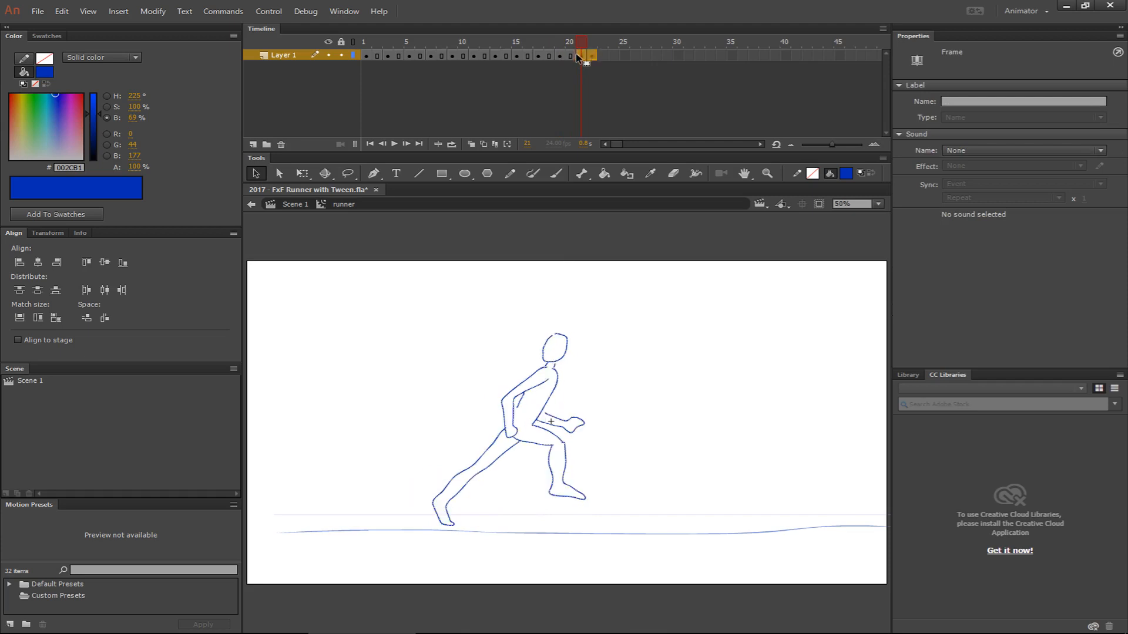
left_click(591, 39)
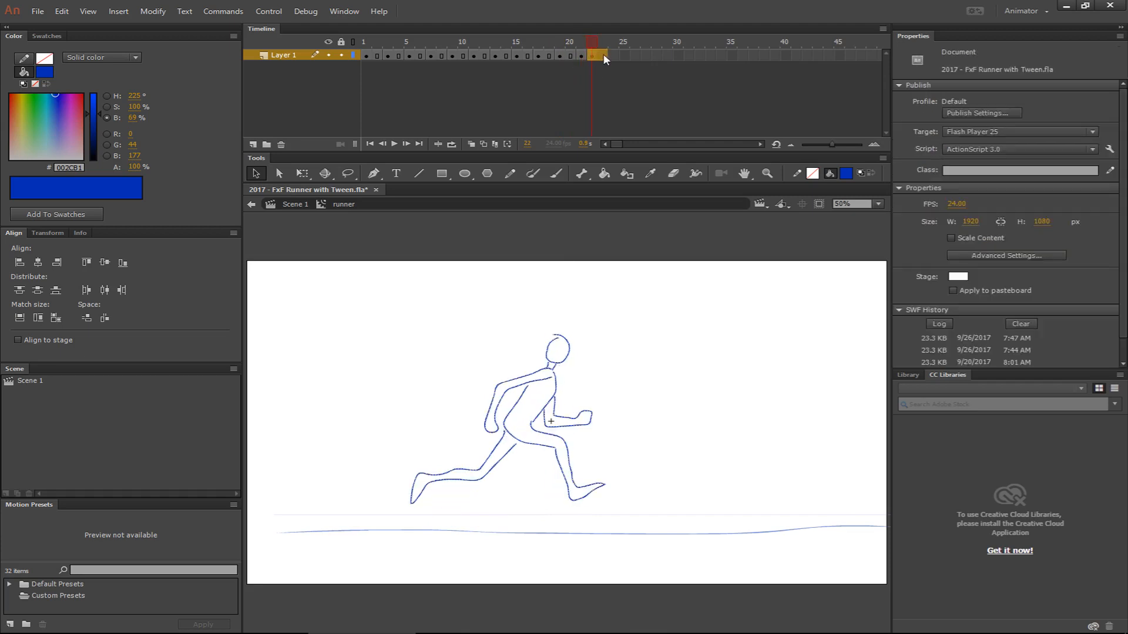
left_click(590, 57)
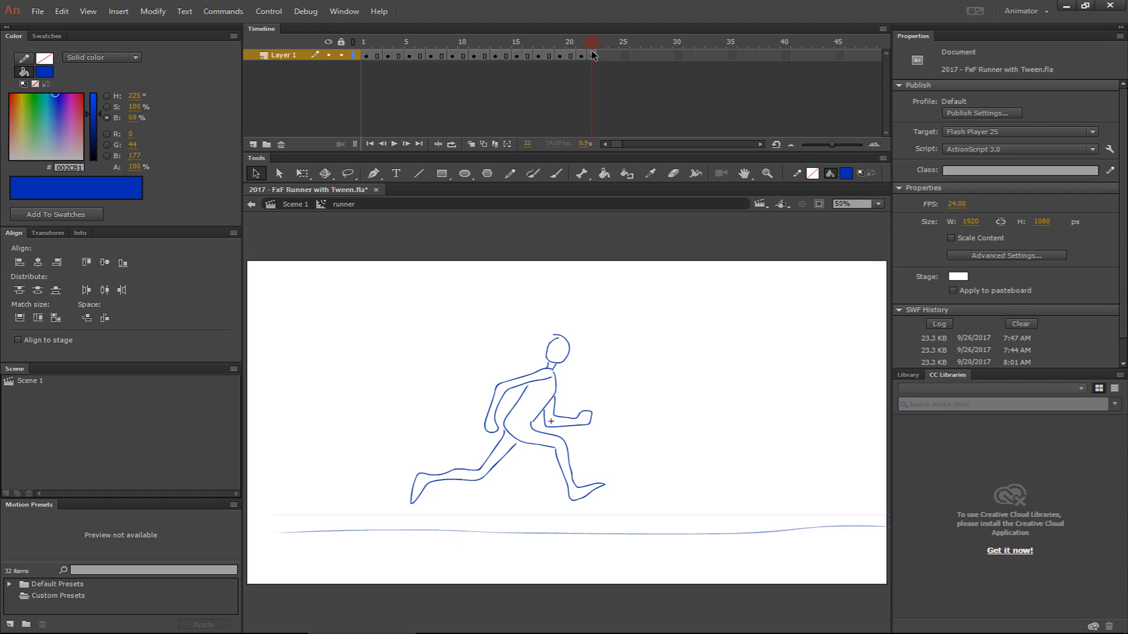
mouse_move(585, 57)
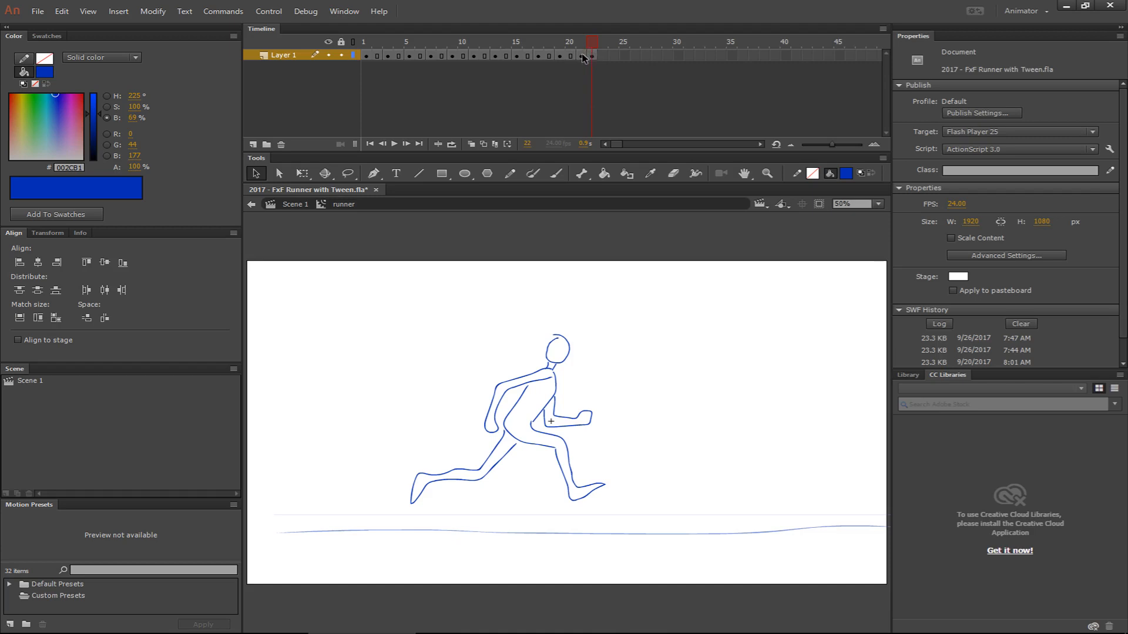
mouse_move(606, 44)
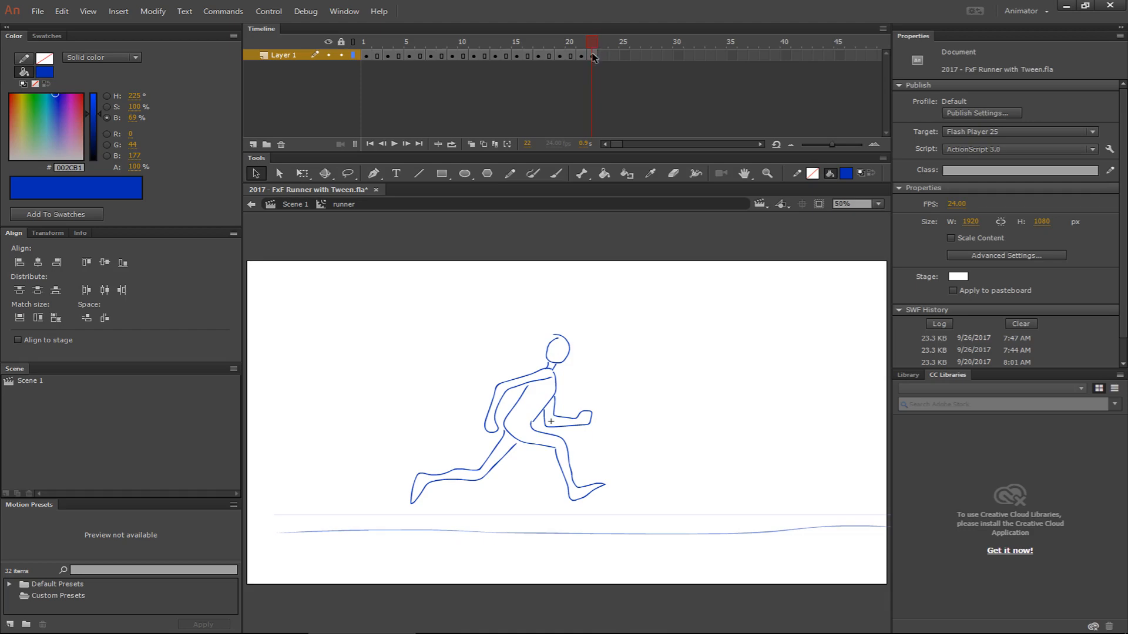
mouse_move(598, 61)
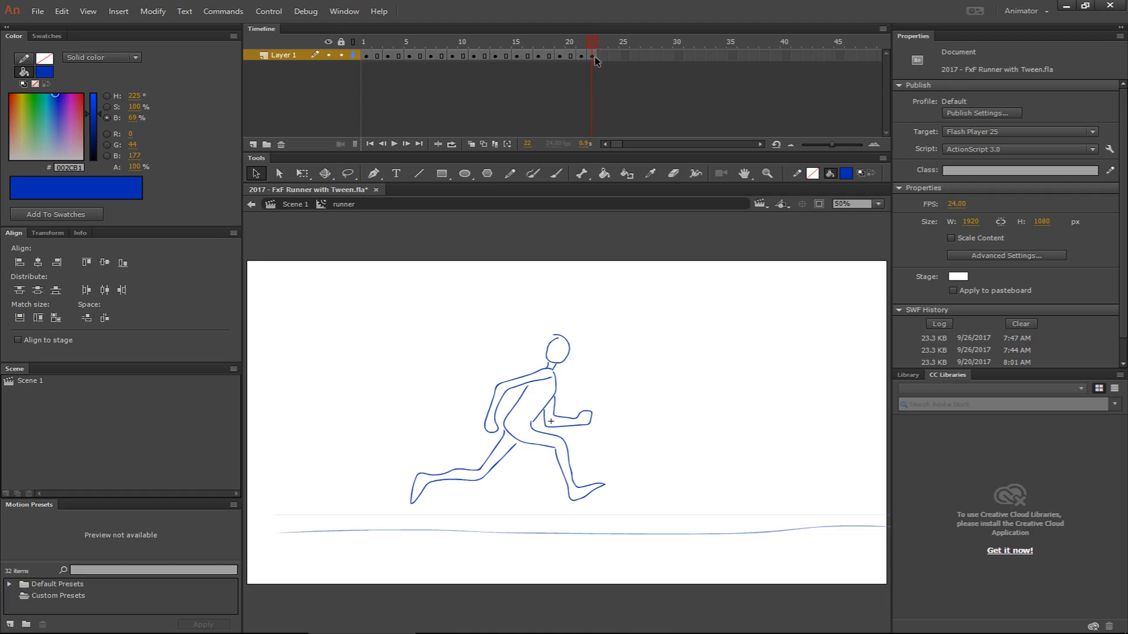
mouse_move(593, 59)
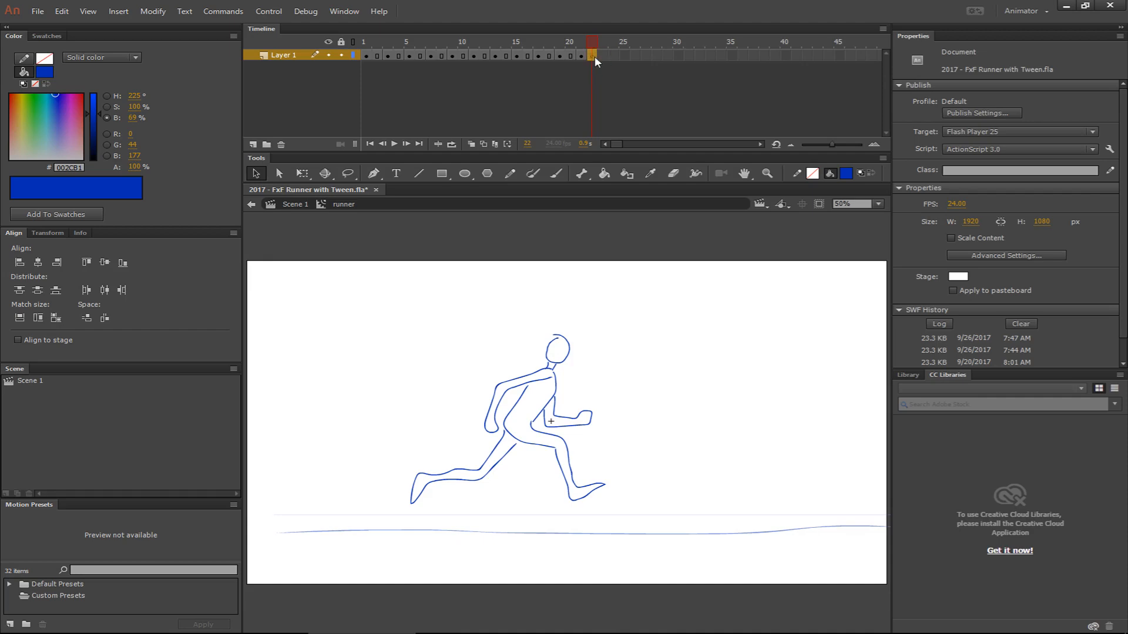
left_click(591, 55)
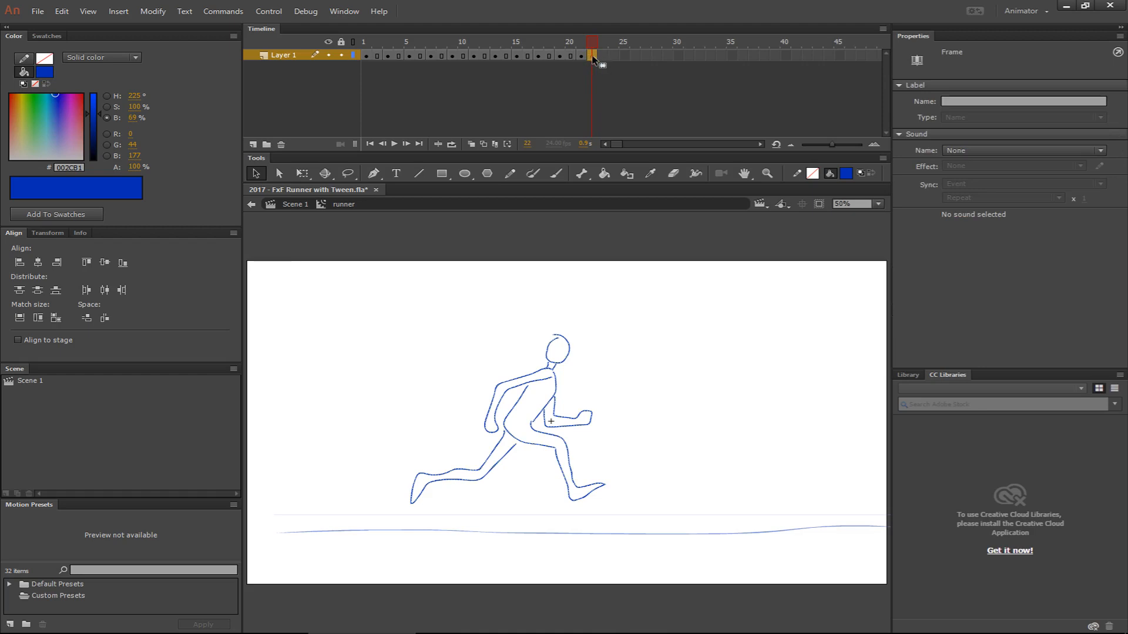
left_click(601, 41)
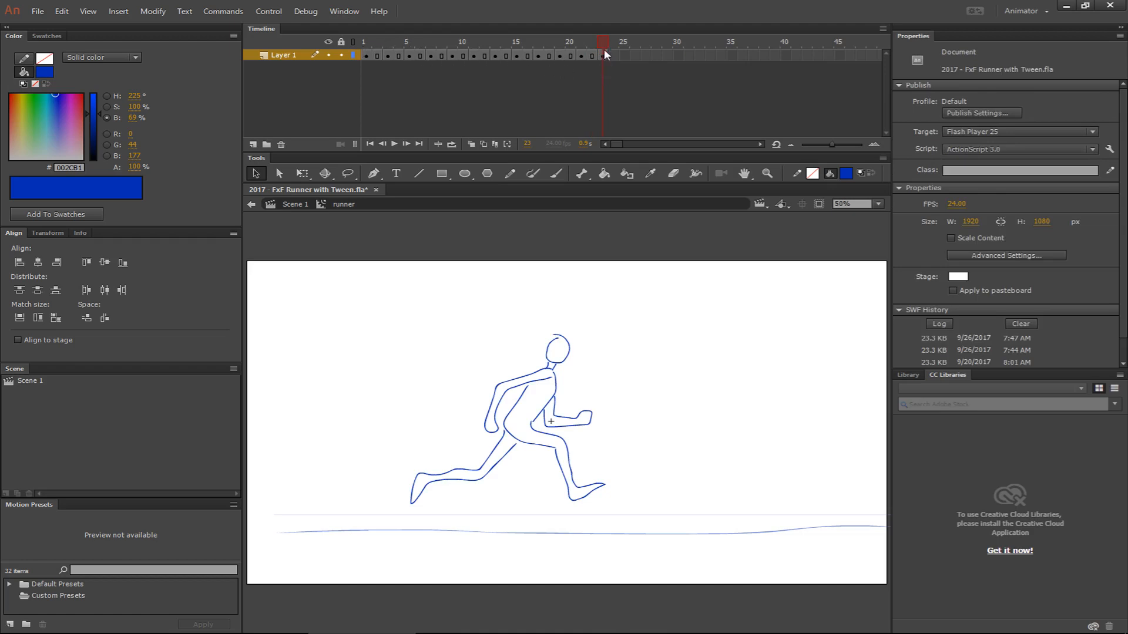
mouse_move(615, 62)
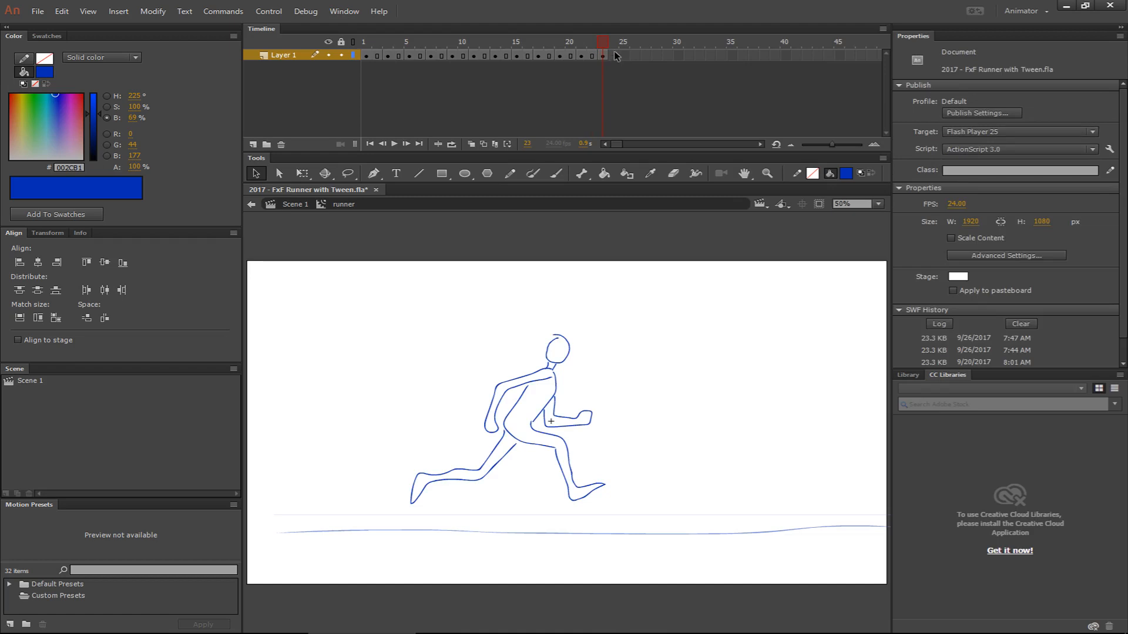
mouse_move(618, 63)
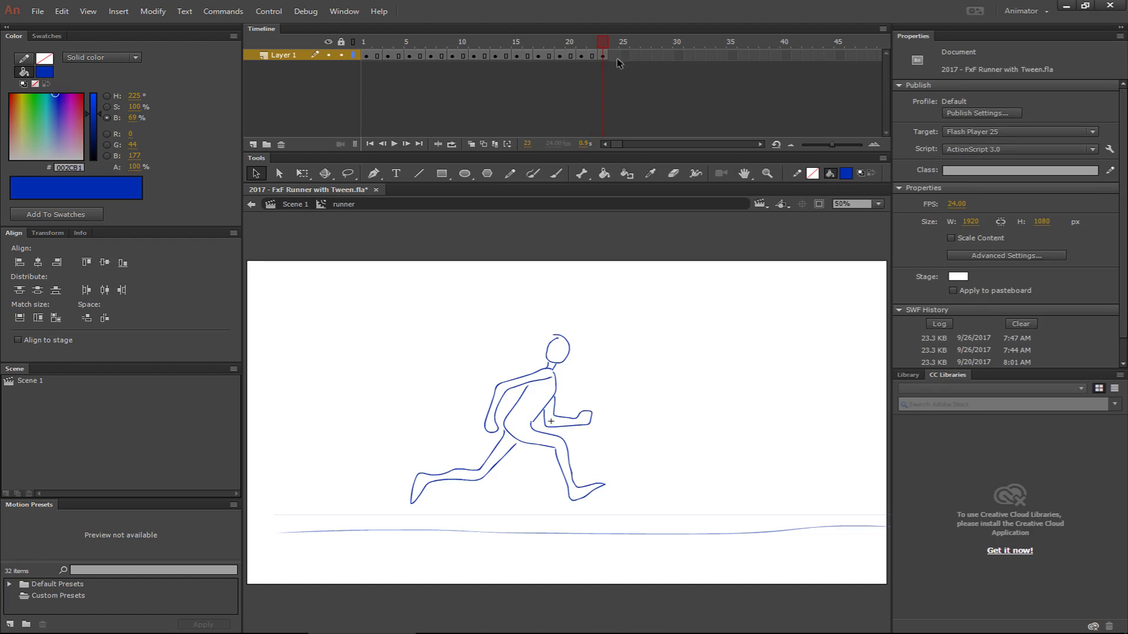
mouse_move(619, 62)
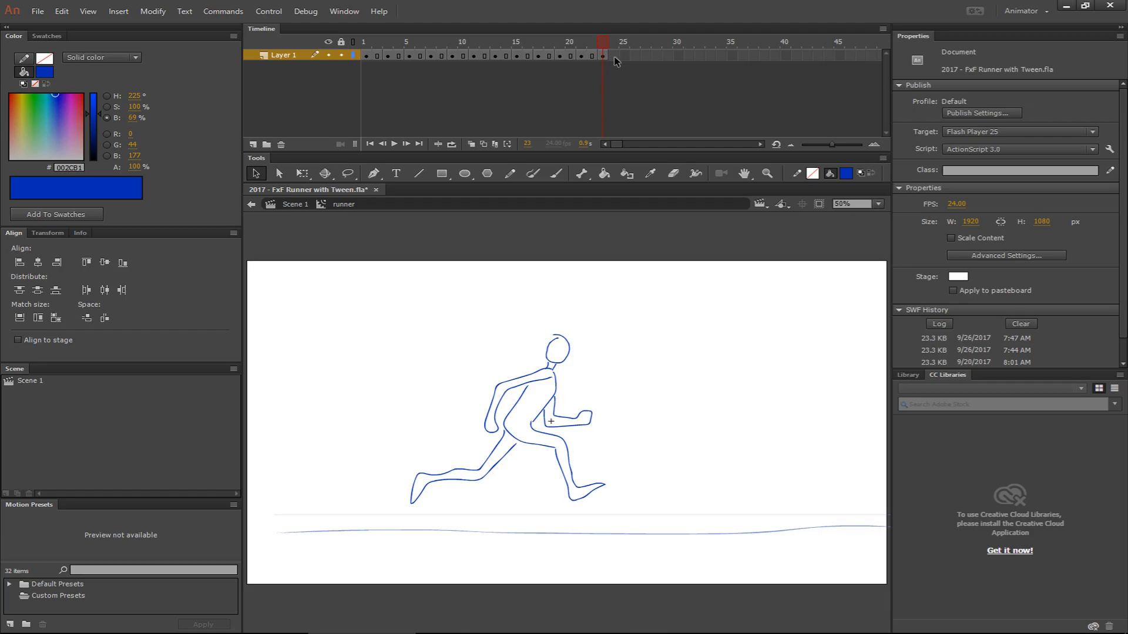
right_click(611, 56)
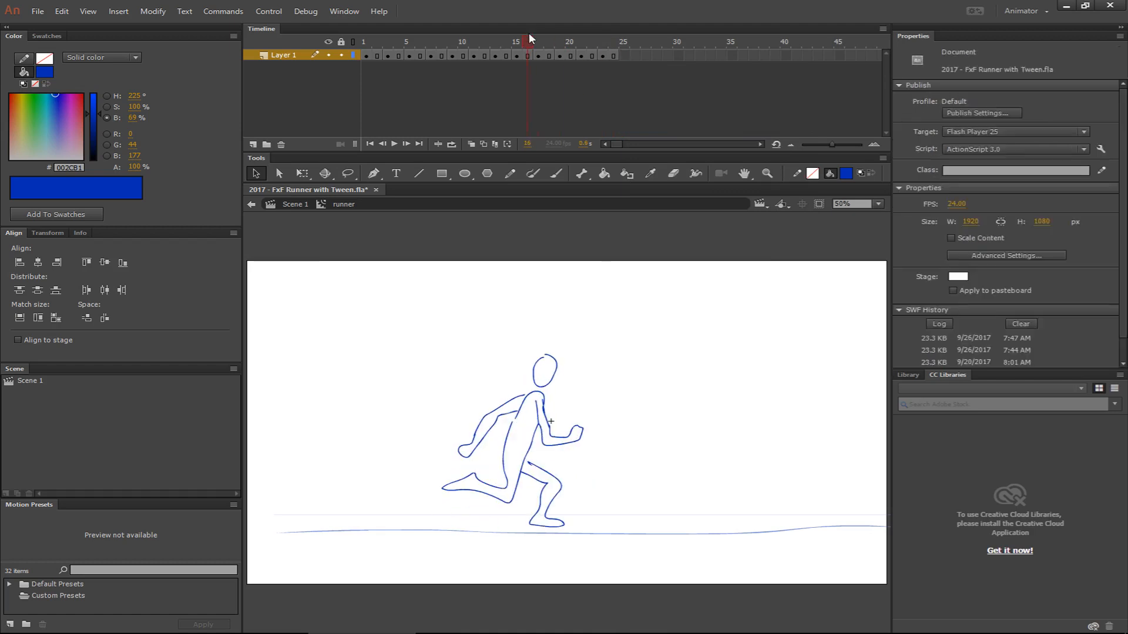
left_click(602, 41)
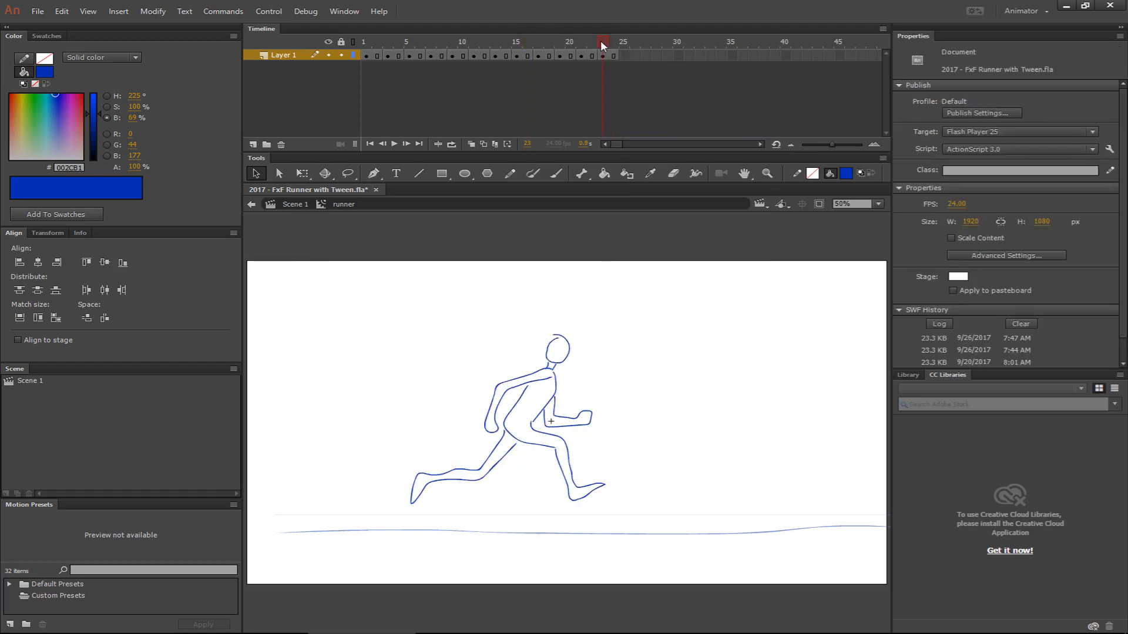
- Return the runner timeline to frame 1 after the test preview
left_click(366, 41)
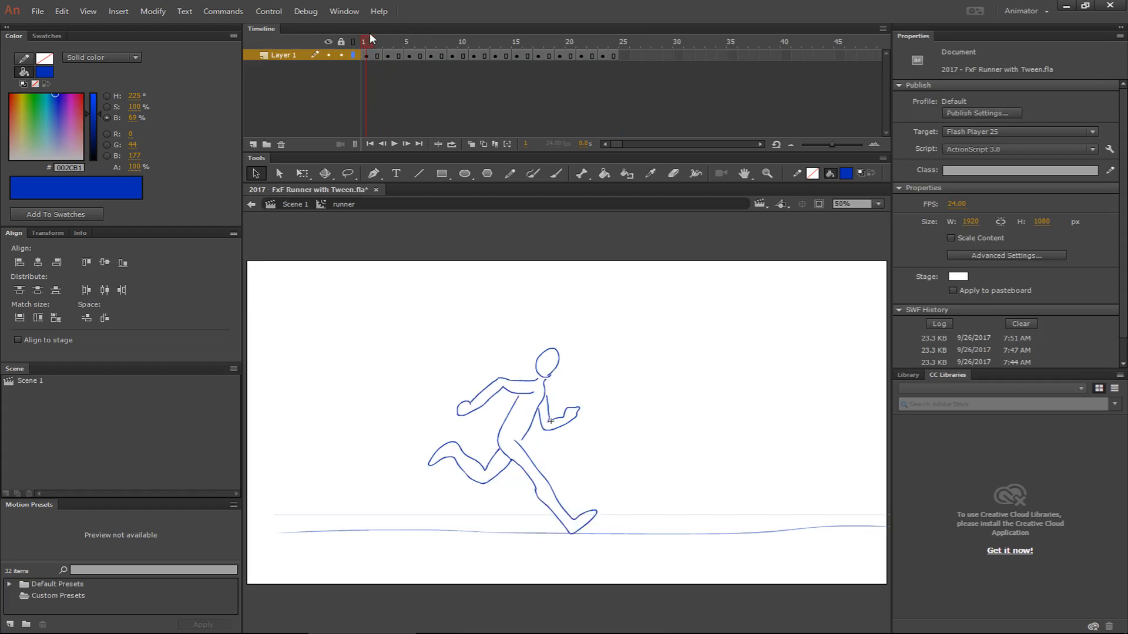
- Insert a frame at frame 2 so the runner's first pose holds for two frames
left_click(378, 39)
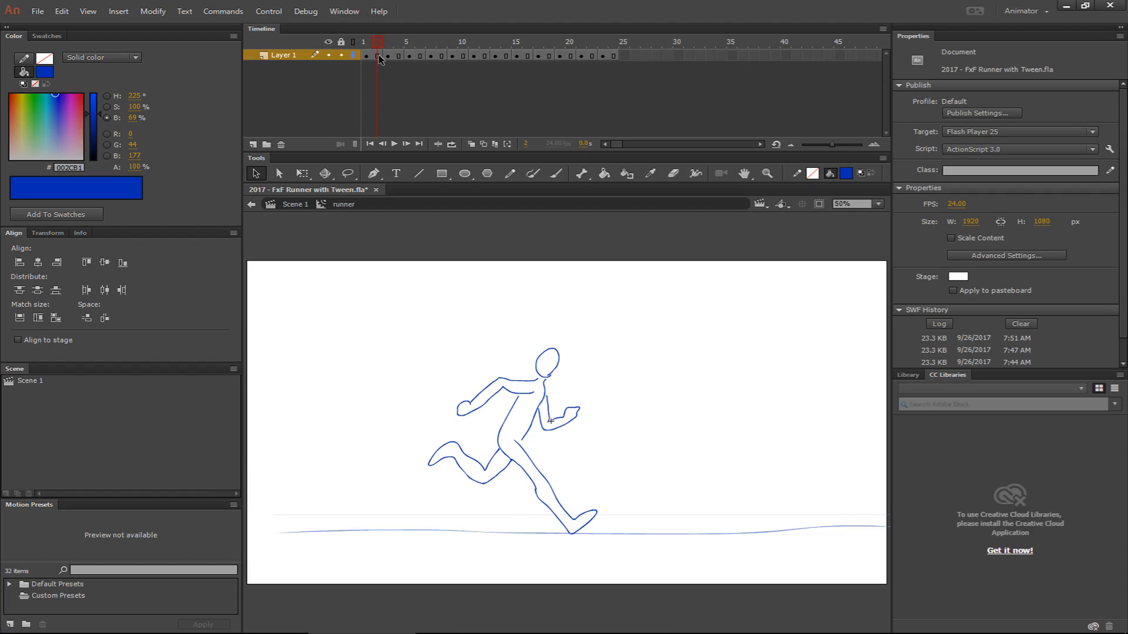
right_click(378, 56)
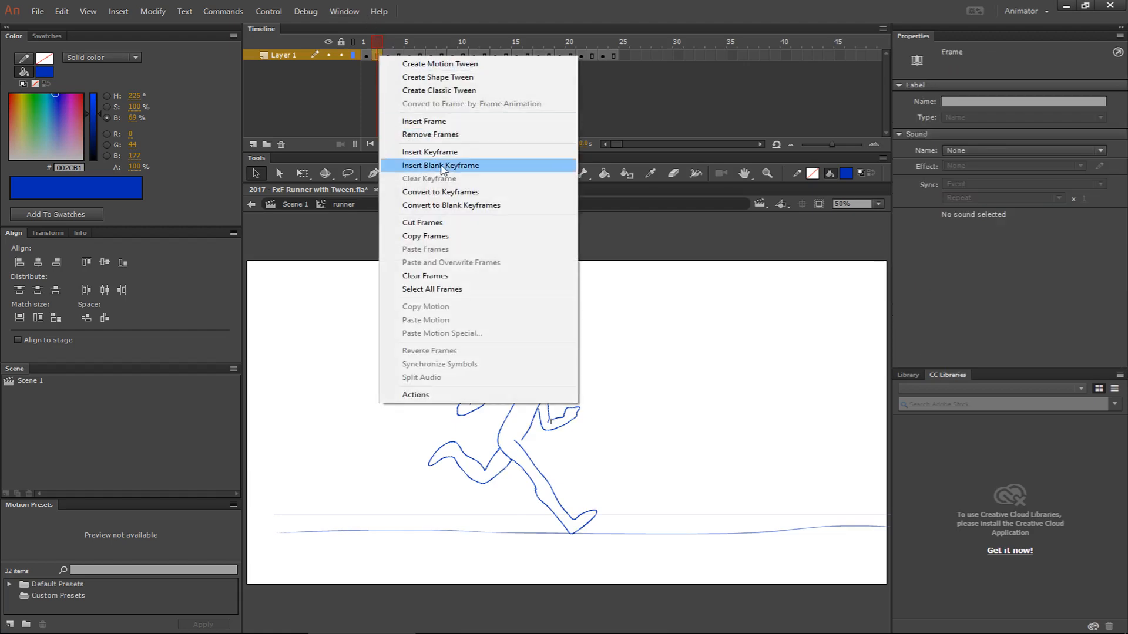
left_click(439, 165)
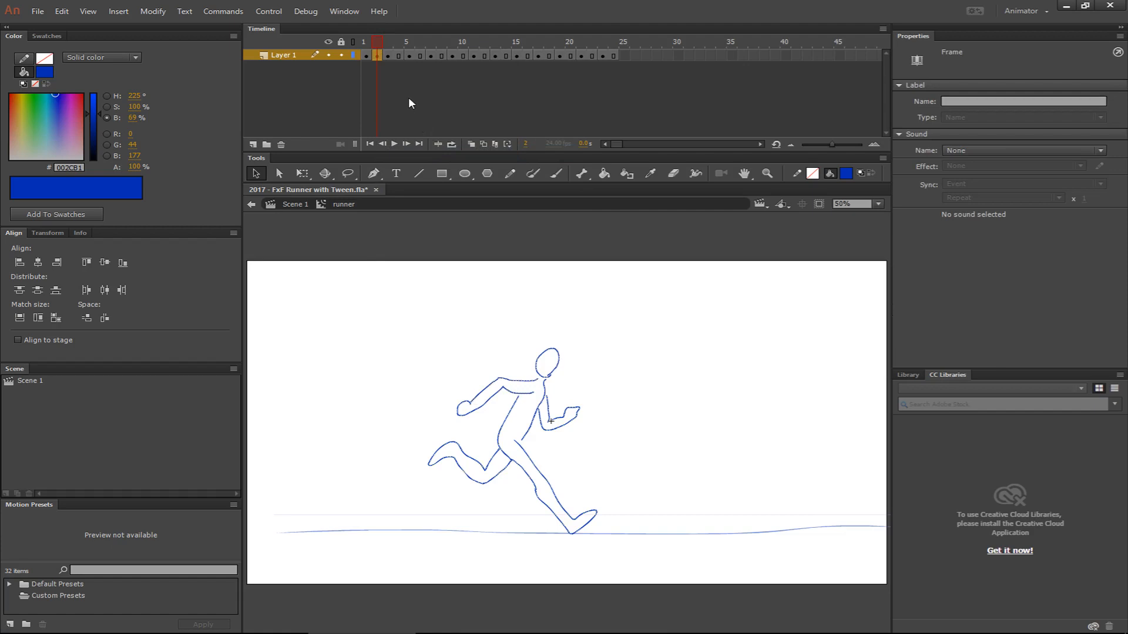
mouse_move(403, 99)
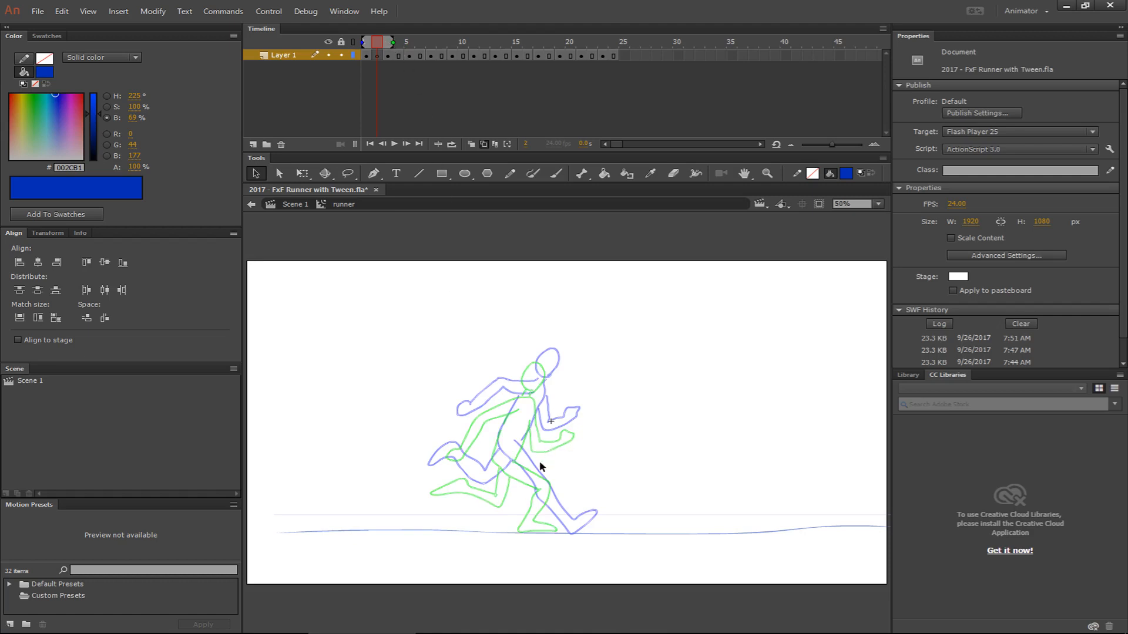
mouse_move(512, 475)
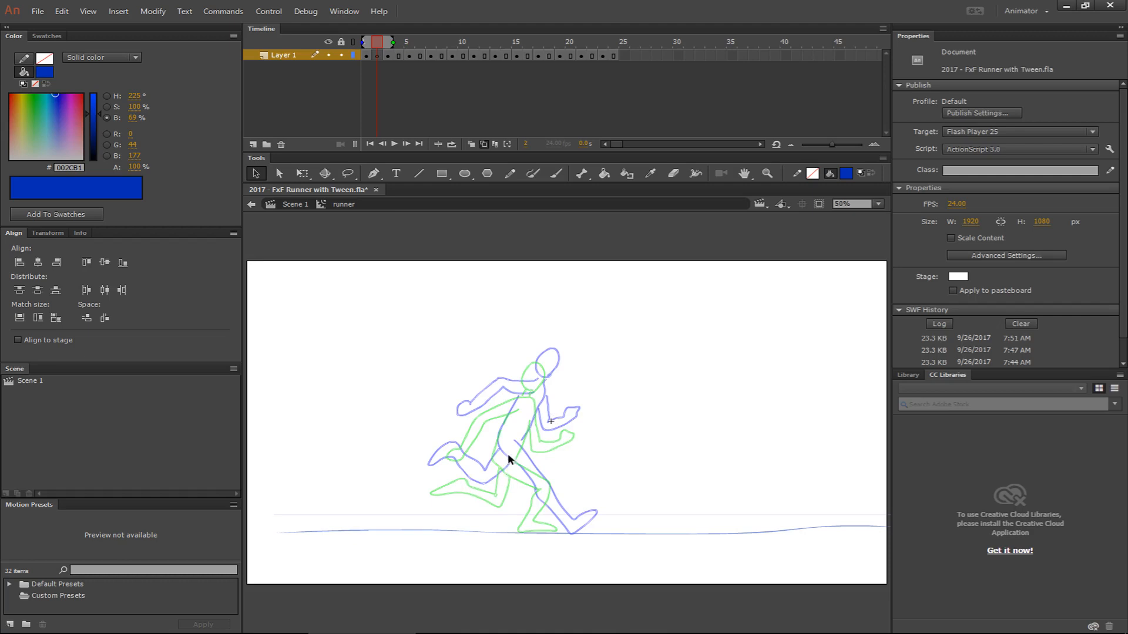
mouse_move(510, 441)
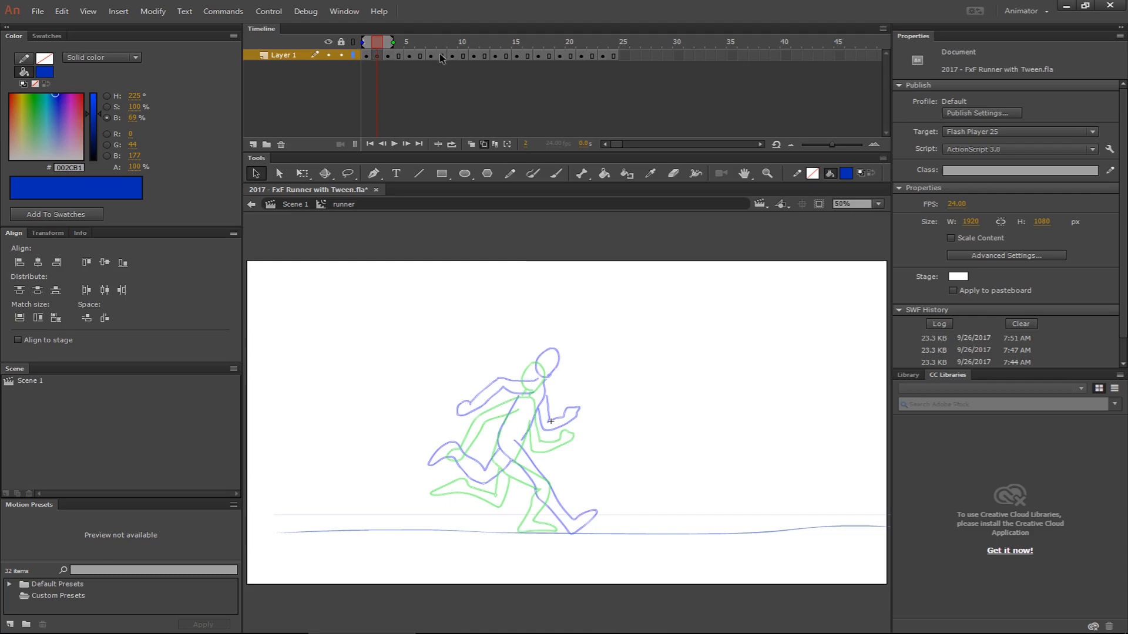
mouse_move(397, 58)
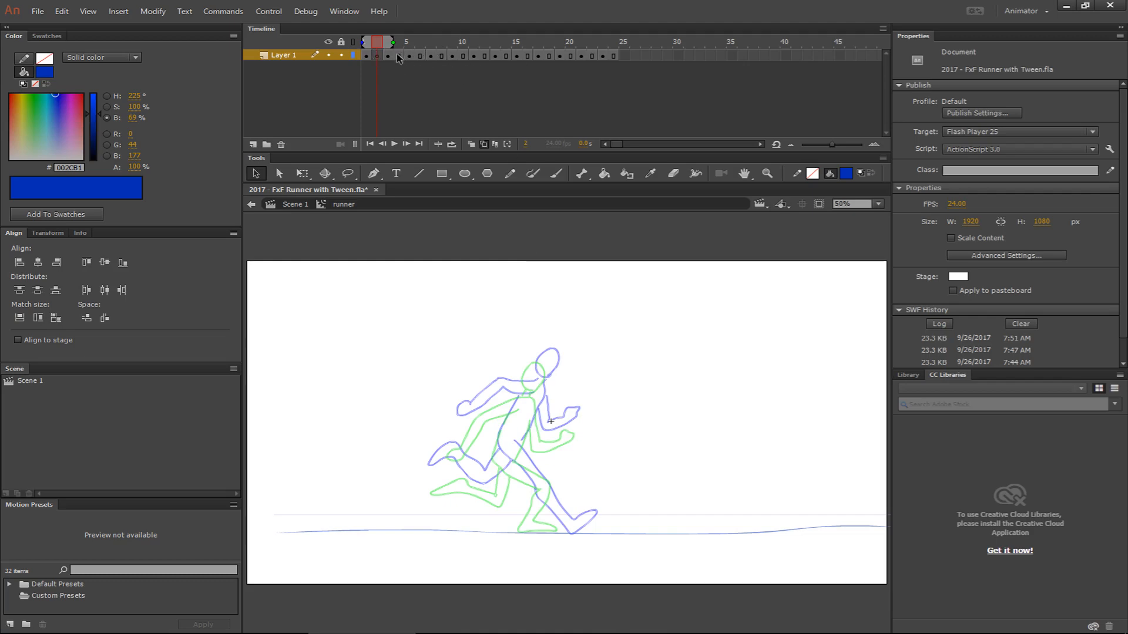
mouse_move(559, 399)
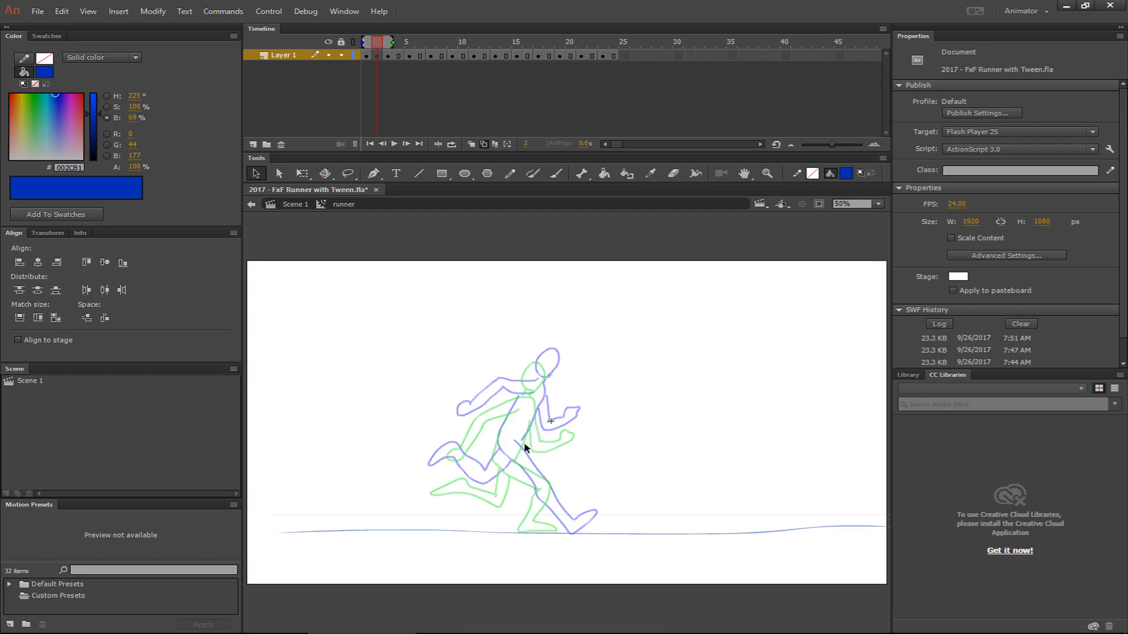
mouse_move(544, 472)
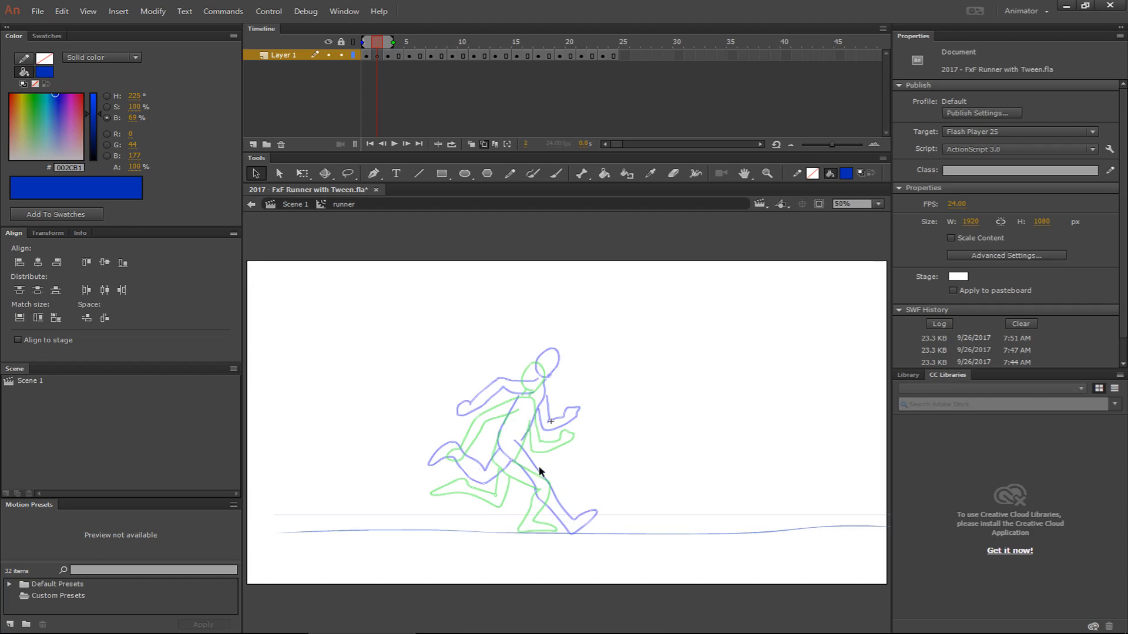
mouse_move(535, 426)
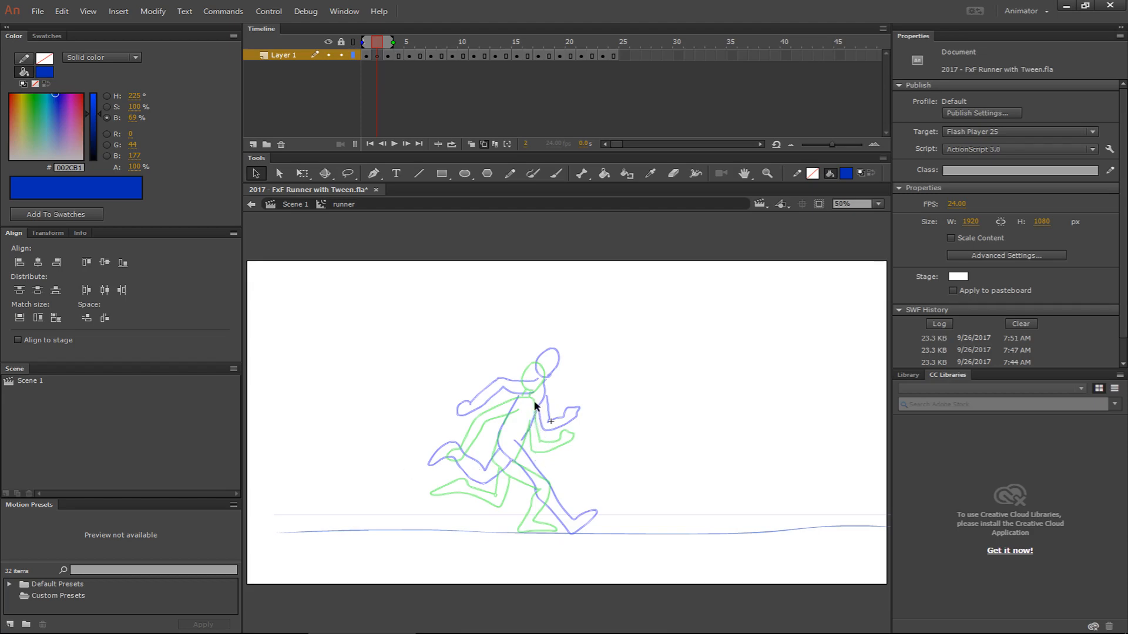
mouse_move(536, 402)
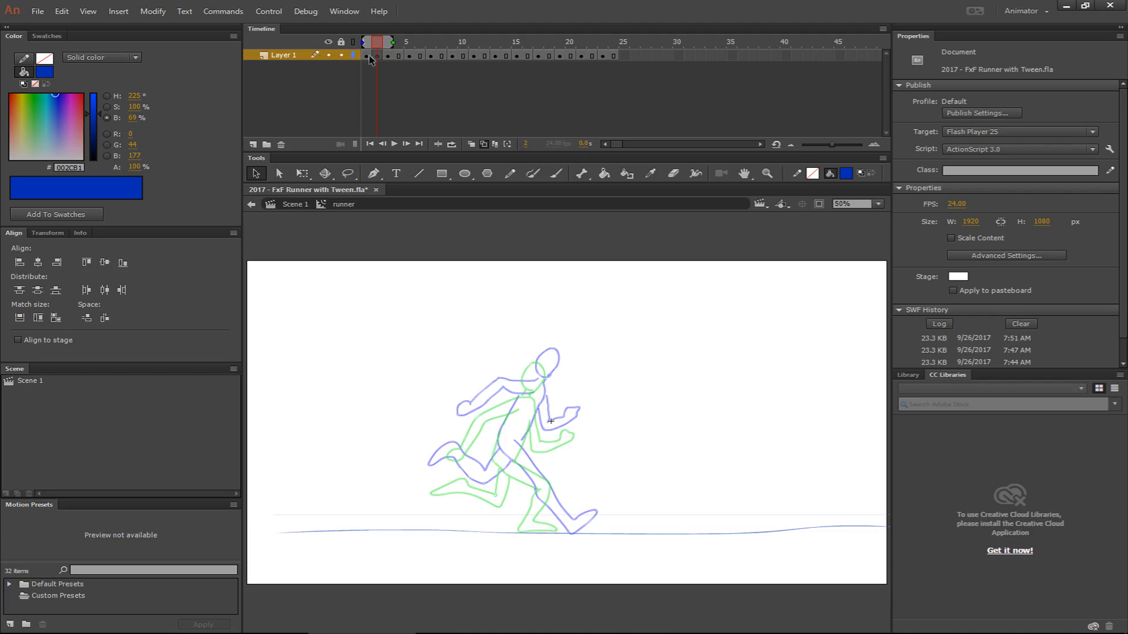
mouse_move(385, 66)
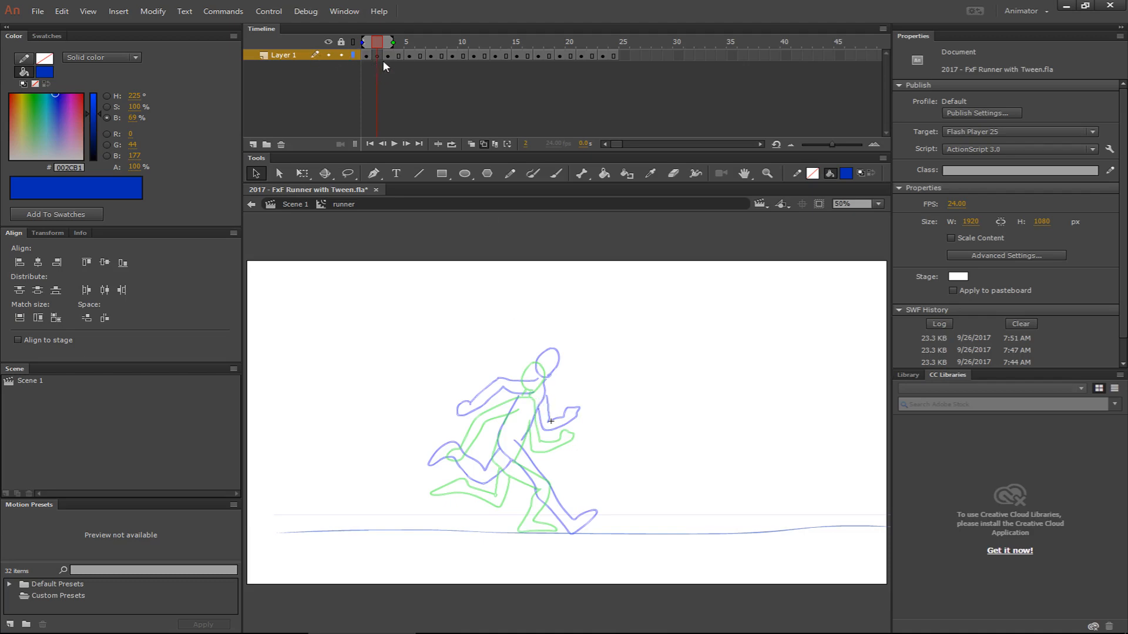
mouse_move(378, 60)
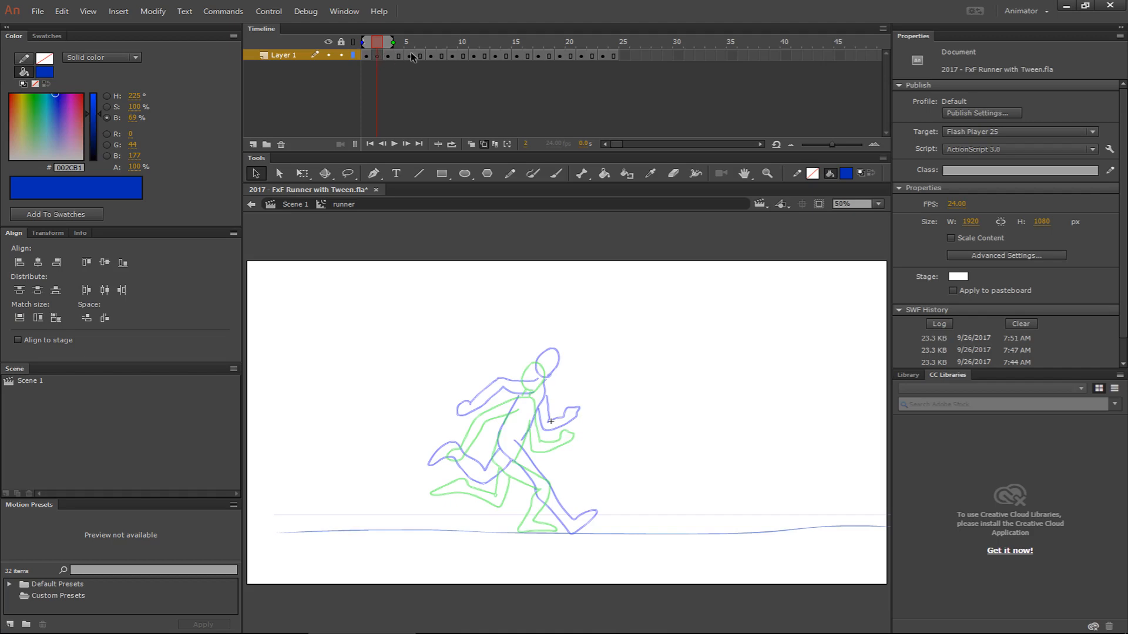
mouse_move(406, 54)
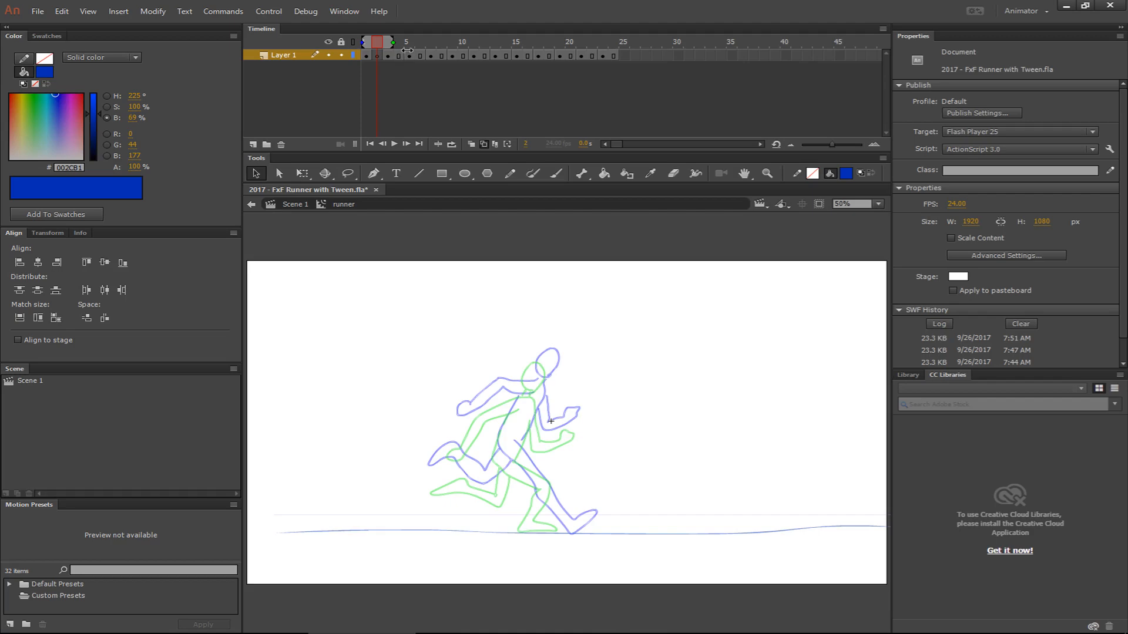
- Return to Scene 1 and run Test Movie to preview the slowed runner SWF
left_click(373, 54)
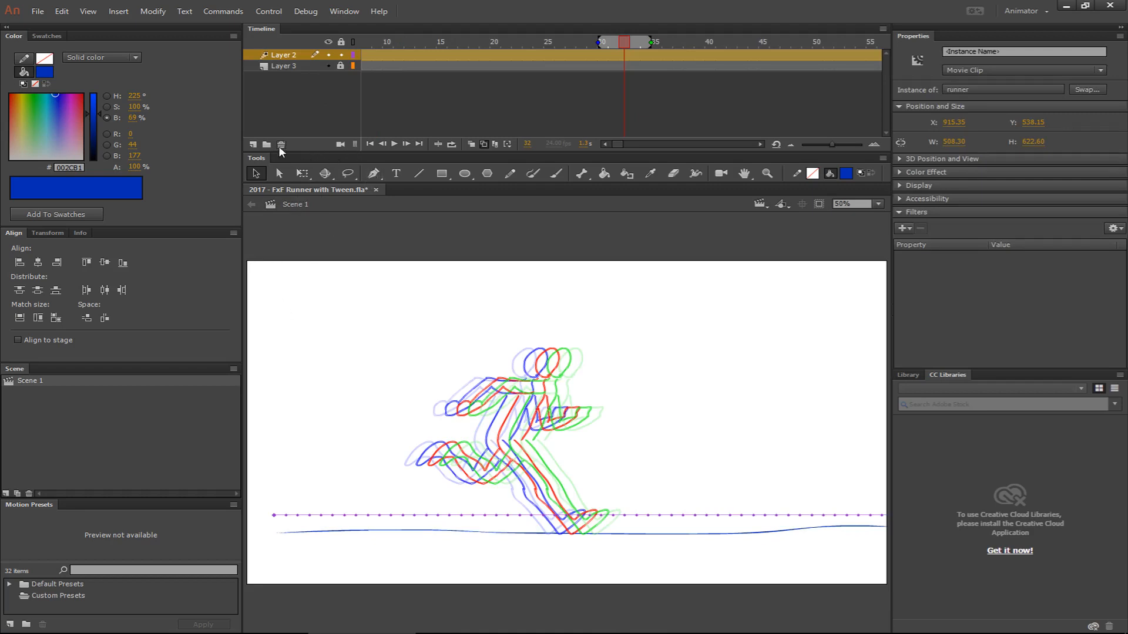
left_click(625, 40)
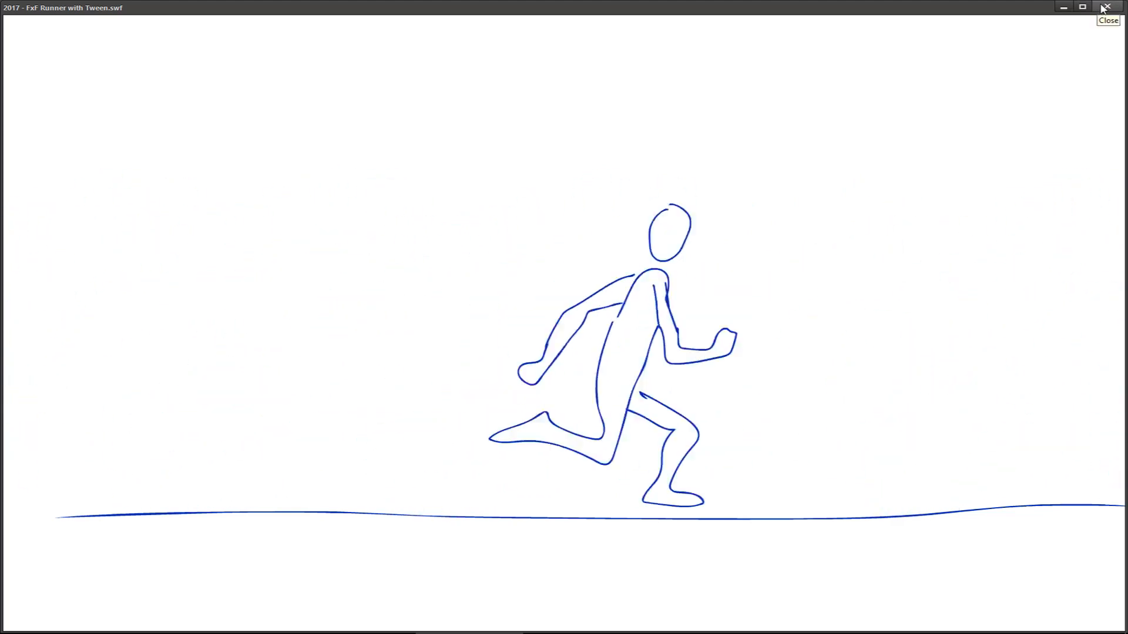
- Close the test SWF window and return to the main scene's timeline
left_click(1107, 6)
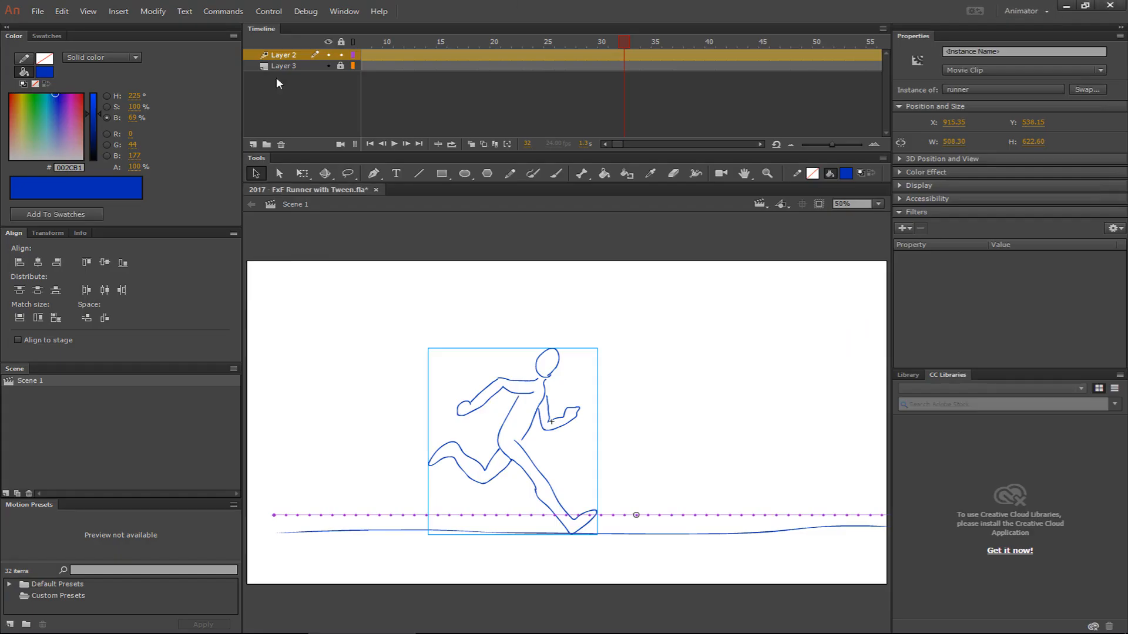
left_click(878, 27)
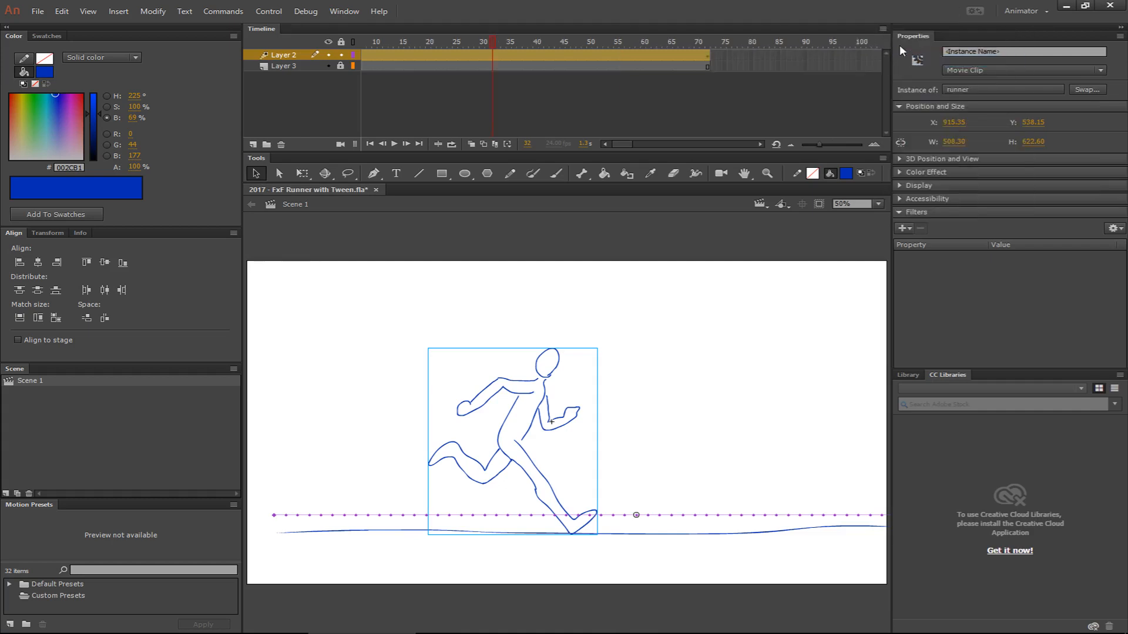
mouse_move(893, 65)
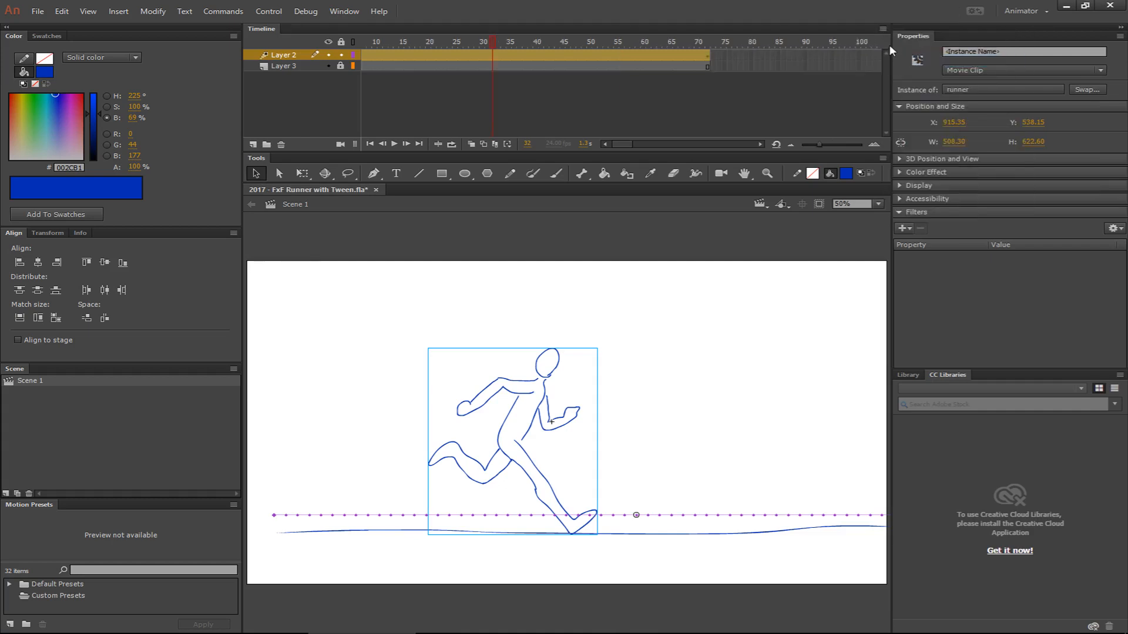